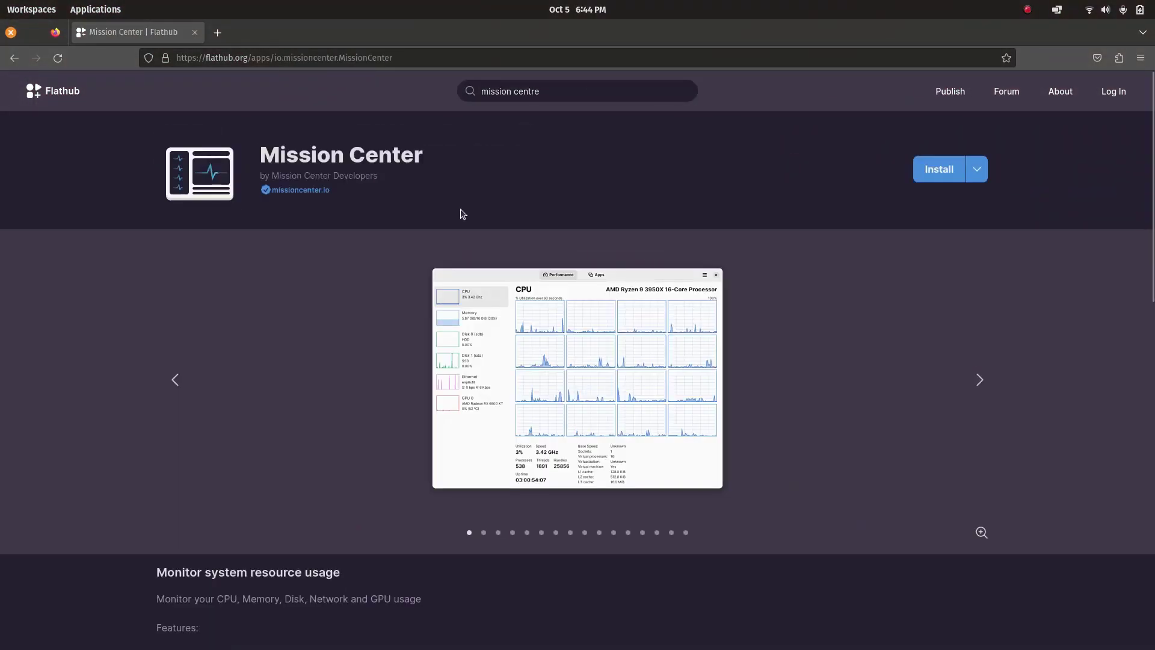
Step: Reveal Mission Center's manual flatpak install and run commands on its Flathub page
scroll(down, 3)
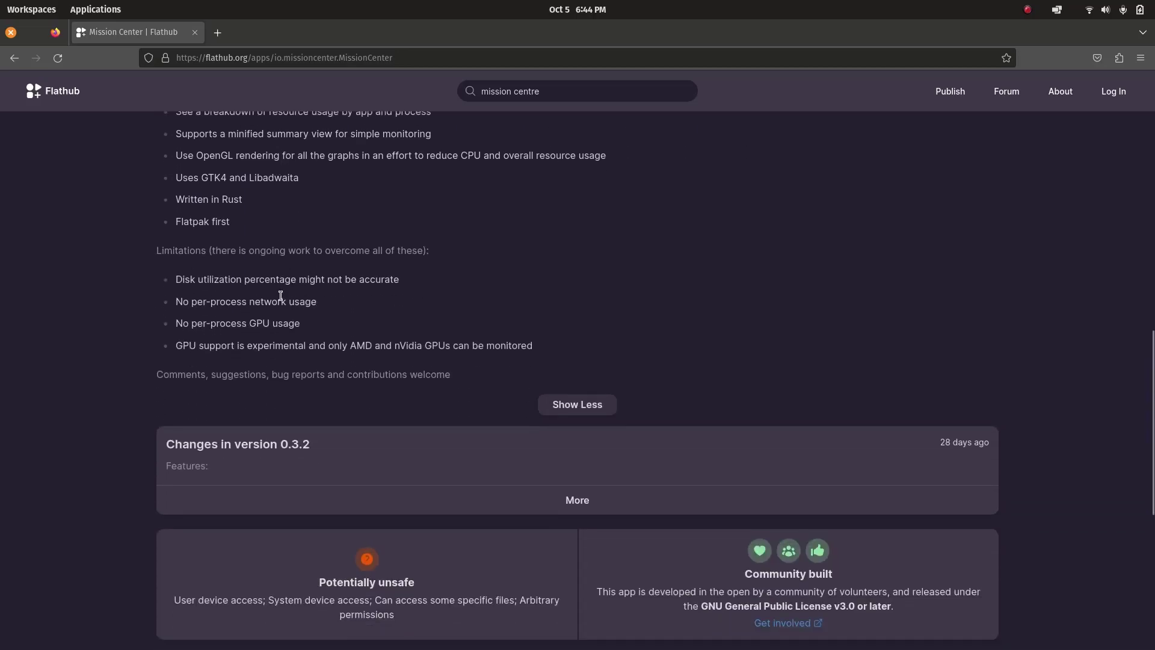
scroll(up, 3)
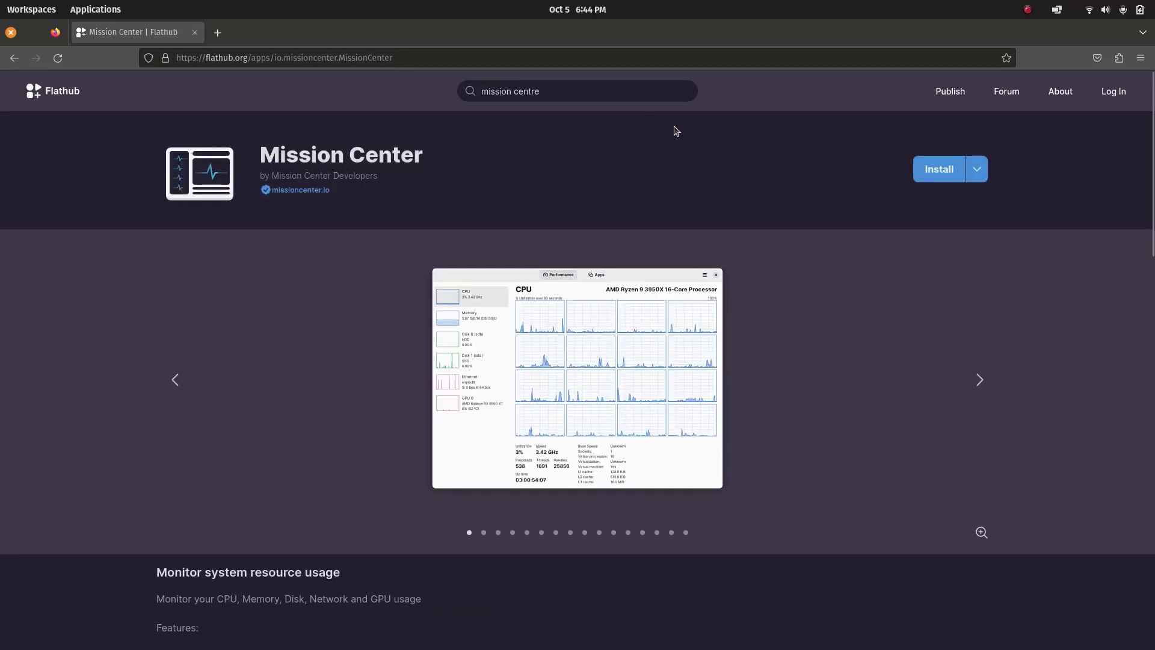
click(976, 169)
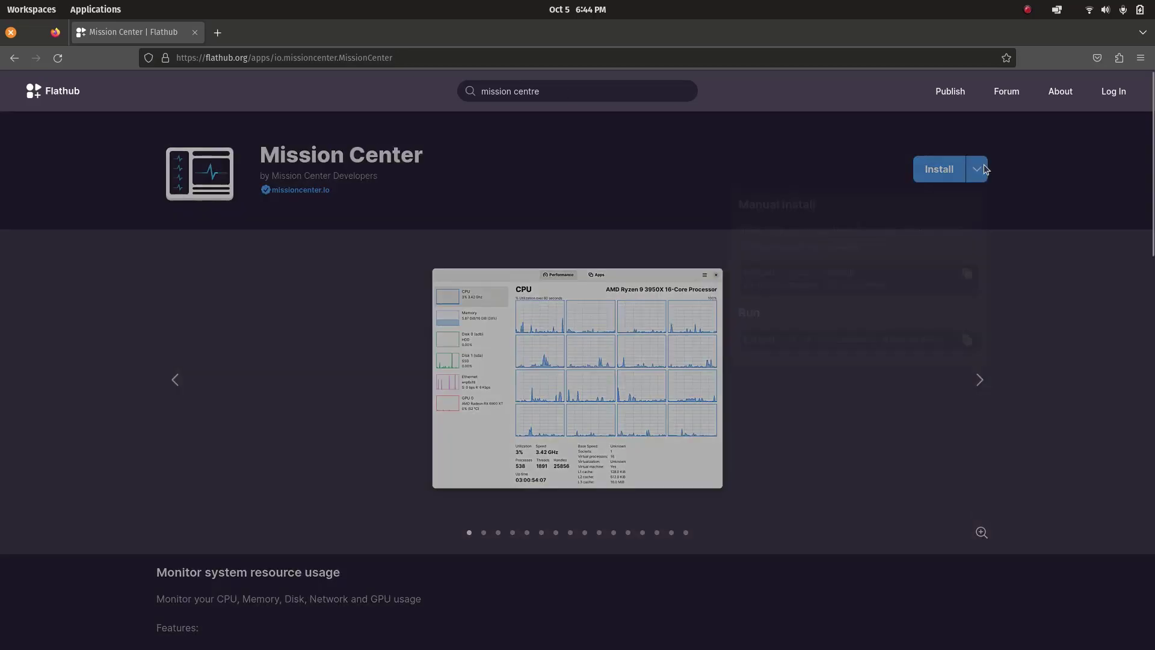
click(976, 169)
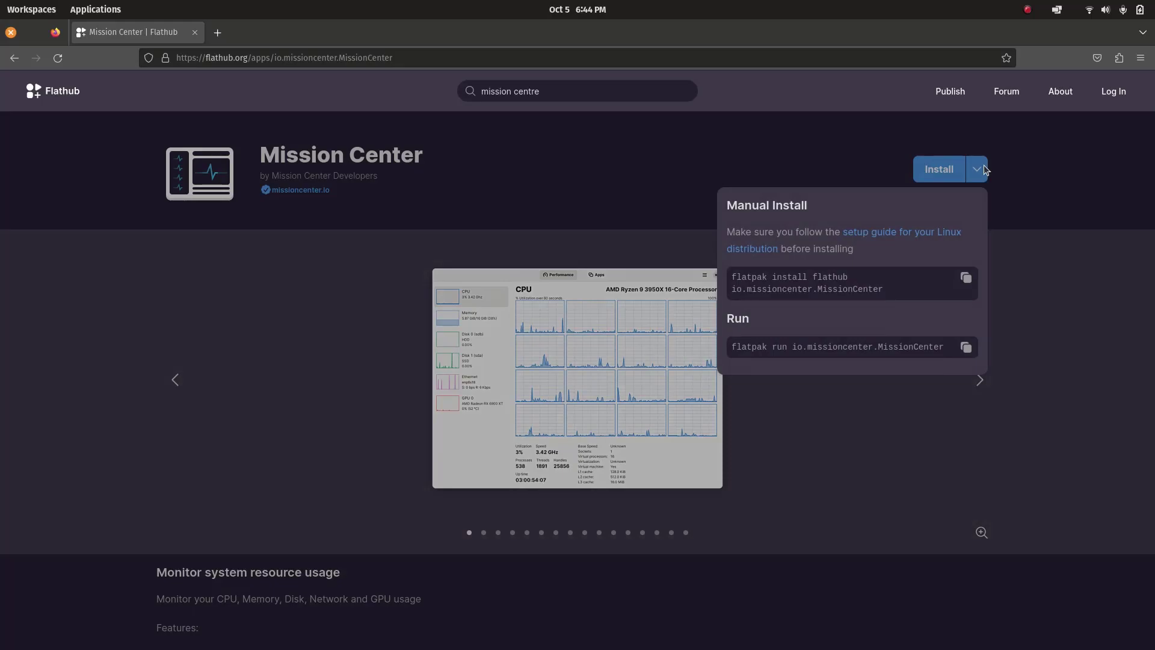
mouse_move(966, 276)
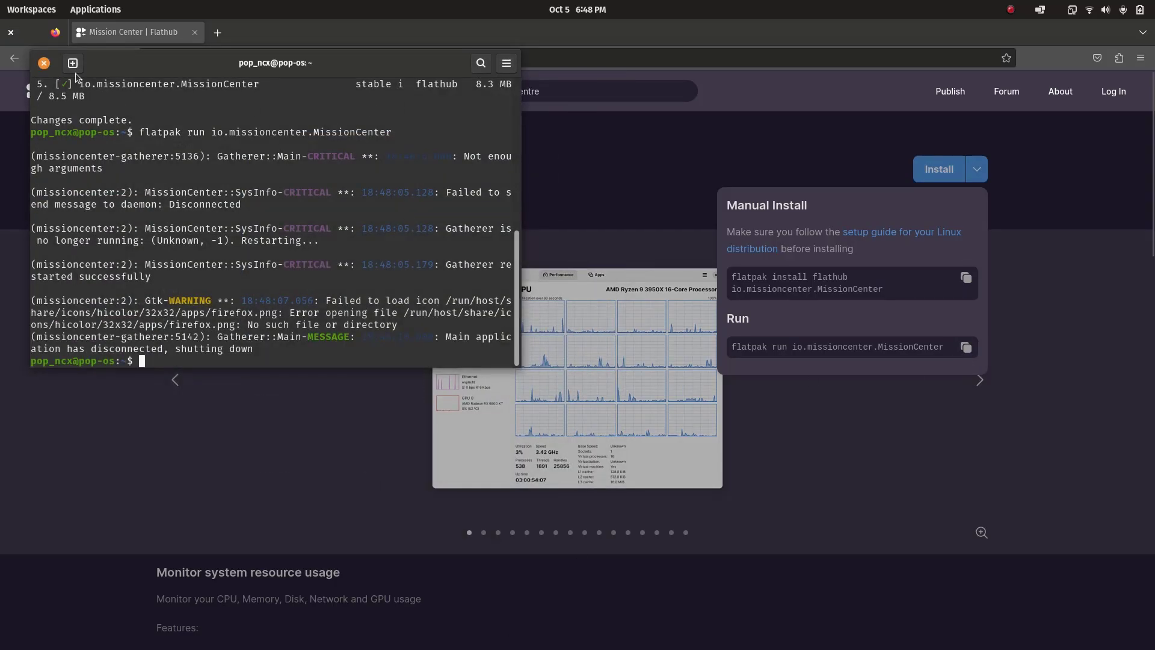
Step: Close the terminal and launch the installed Mission Center from the app library
click(95, 9)
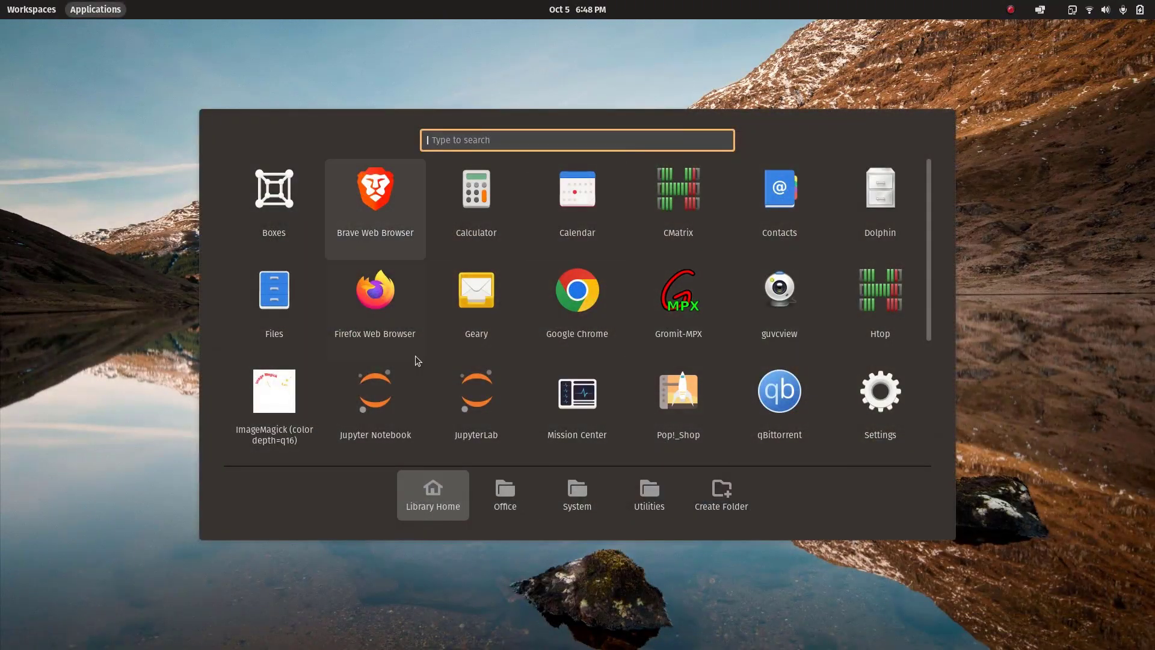
click(576, 391)
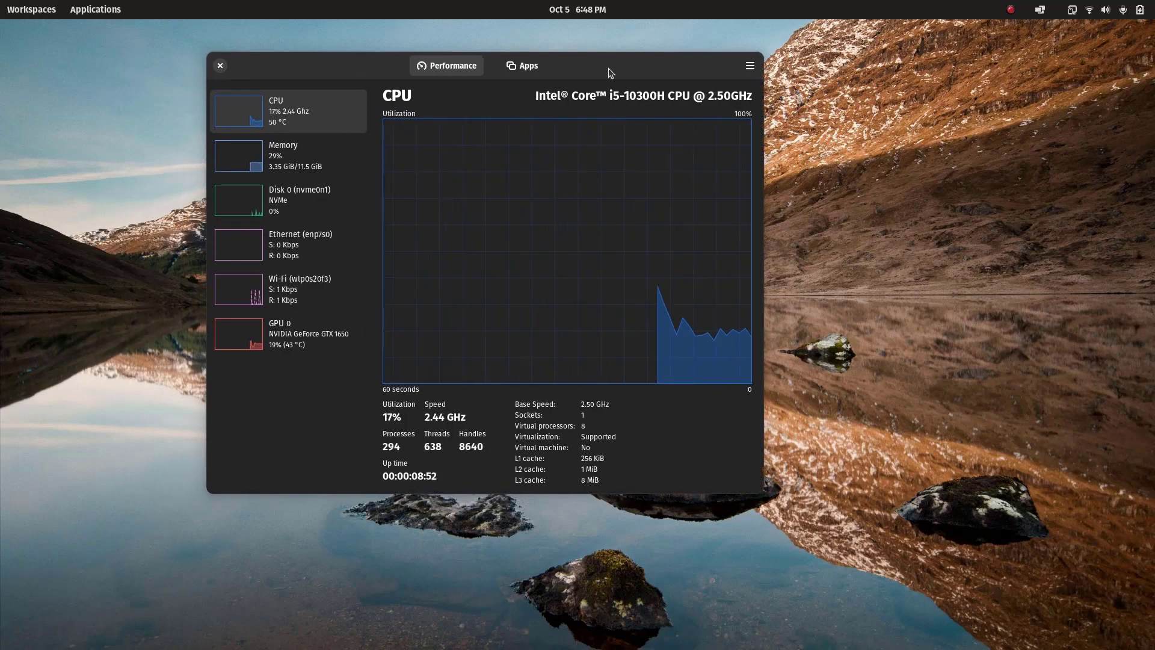
click(219, 65)
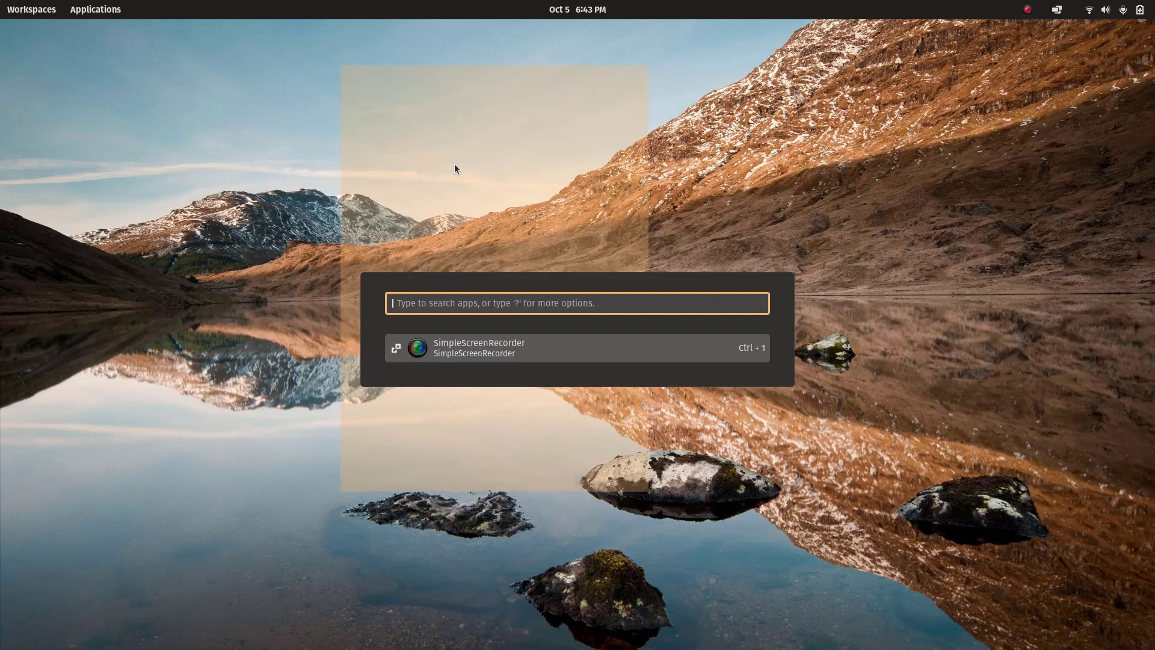
Step: Search Flathub for 'mission centre' so Mission Center shows in the results
key(Escape)
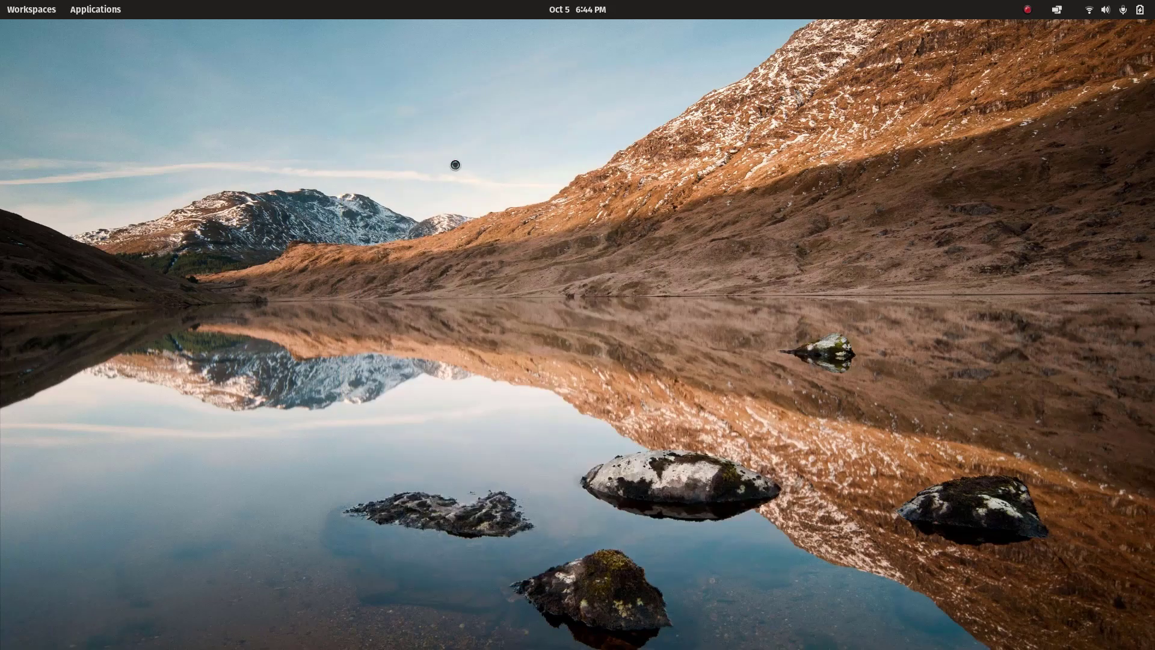
click(455, 165)
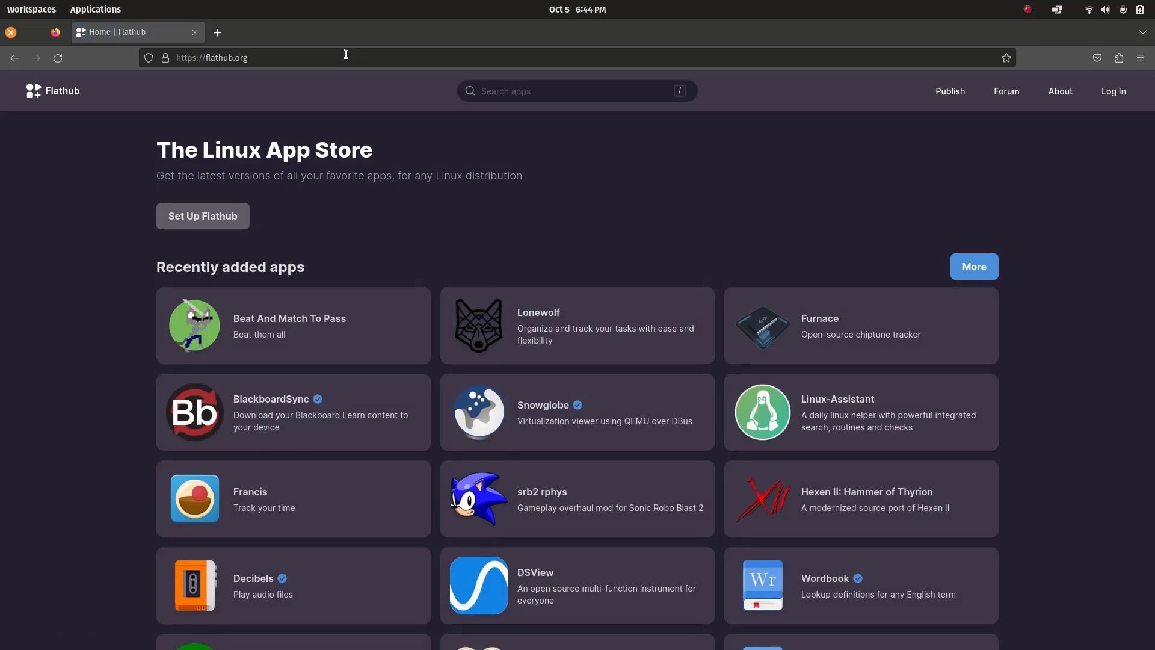
mouse_move(578, 90)
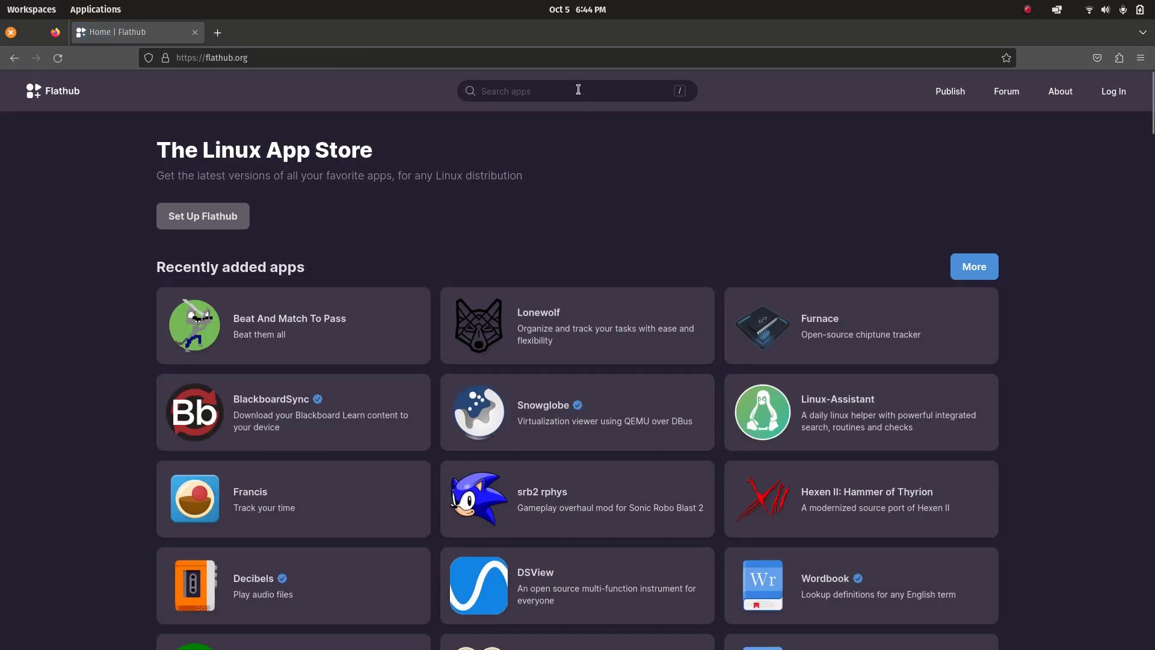
text(mission cen)
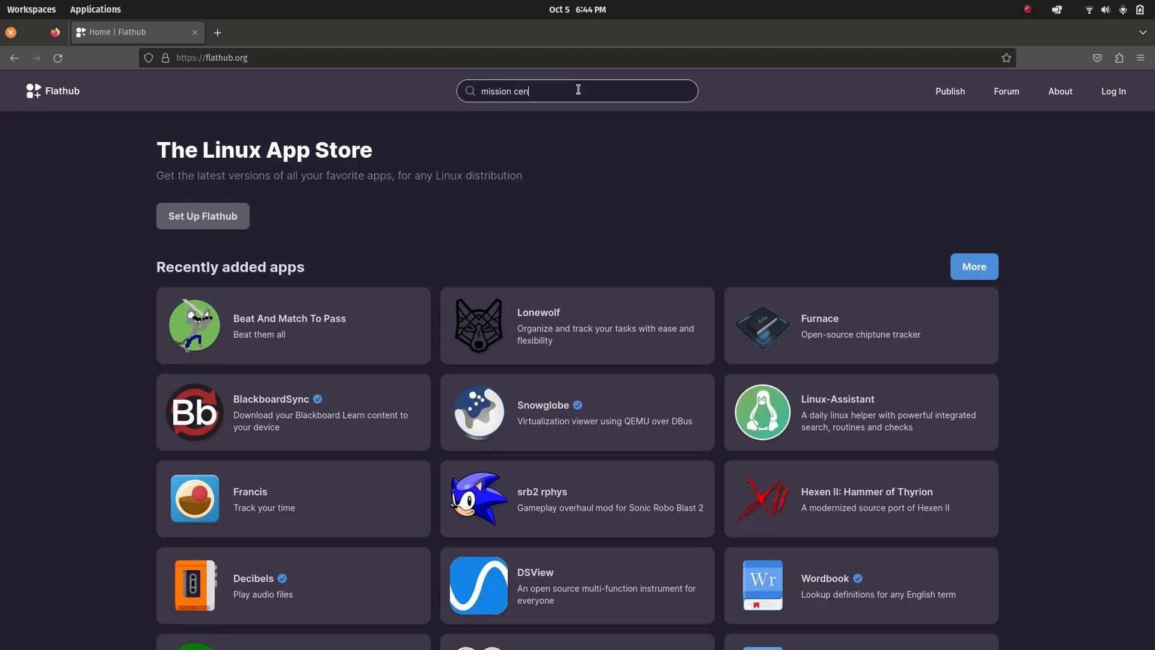
key(Return)
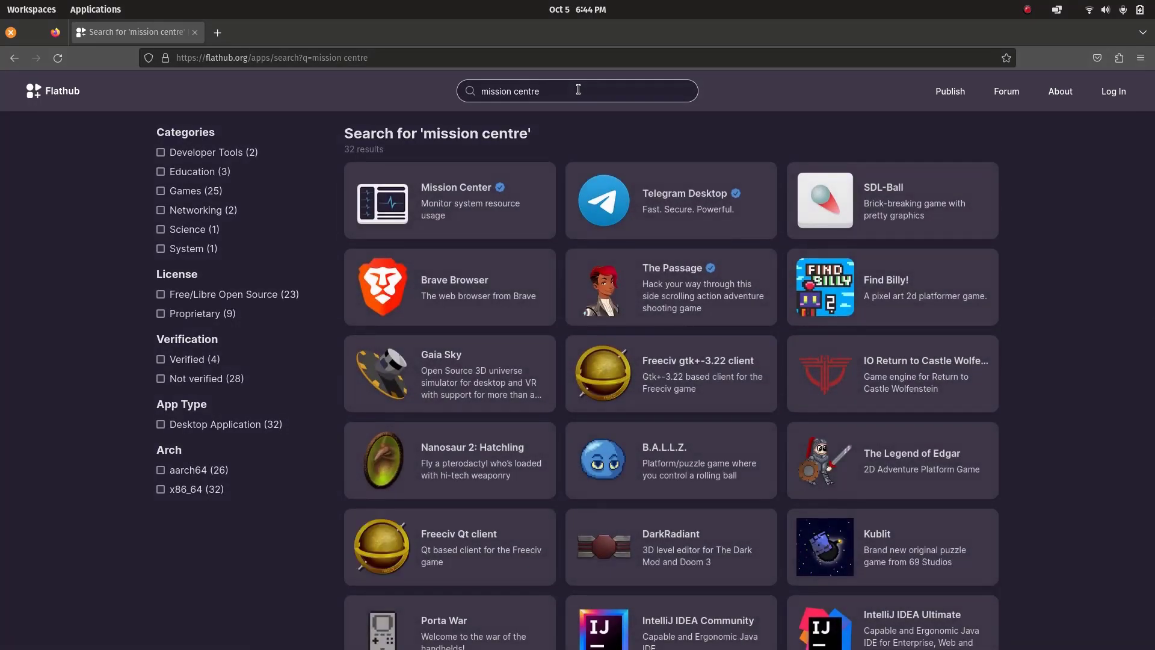
mouse_move(462, 211)
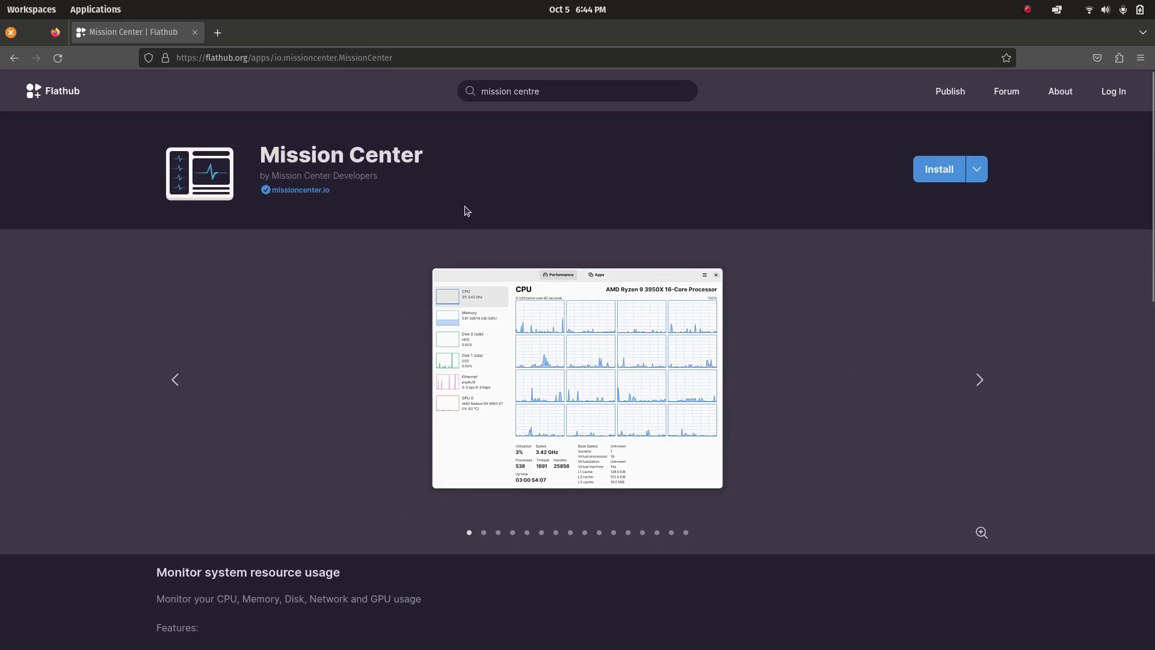
scroll(down, 3)
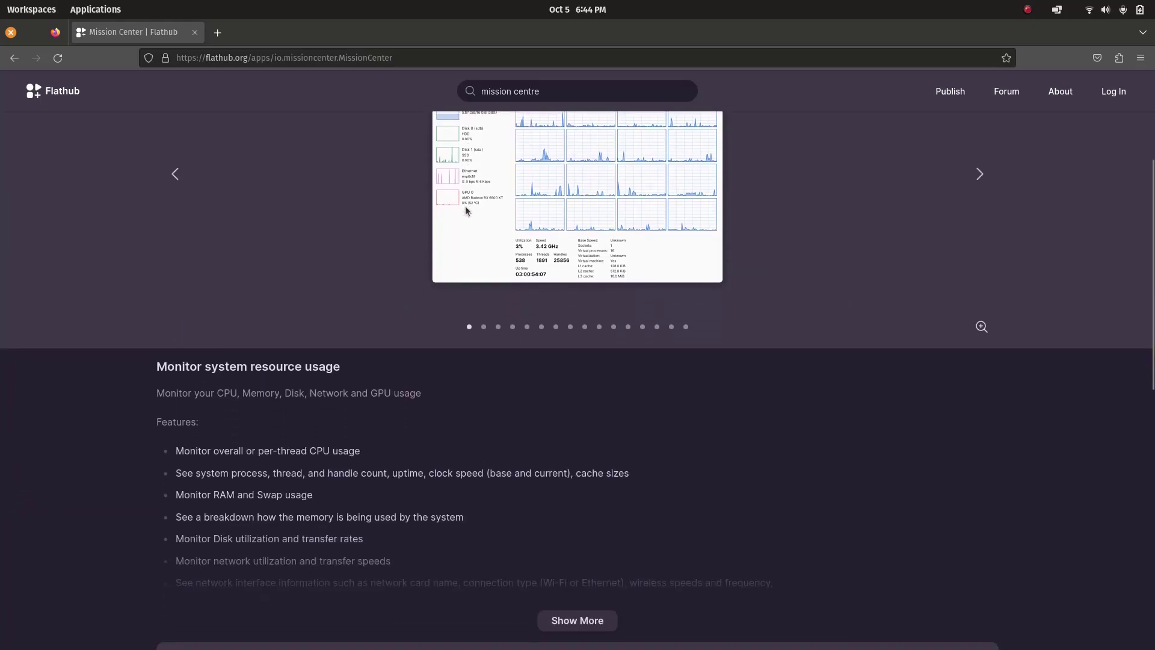
scroll(down, 3)
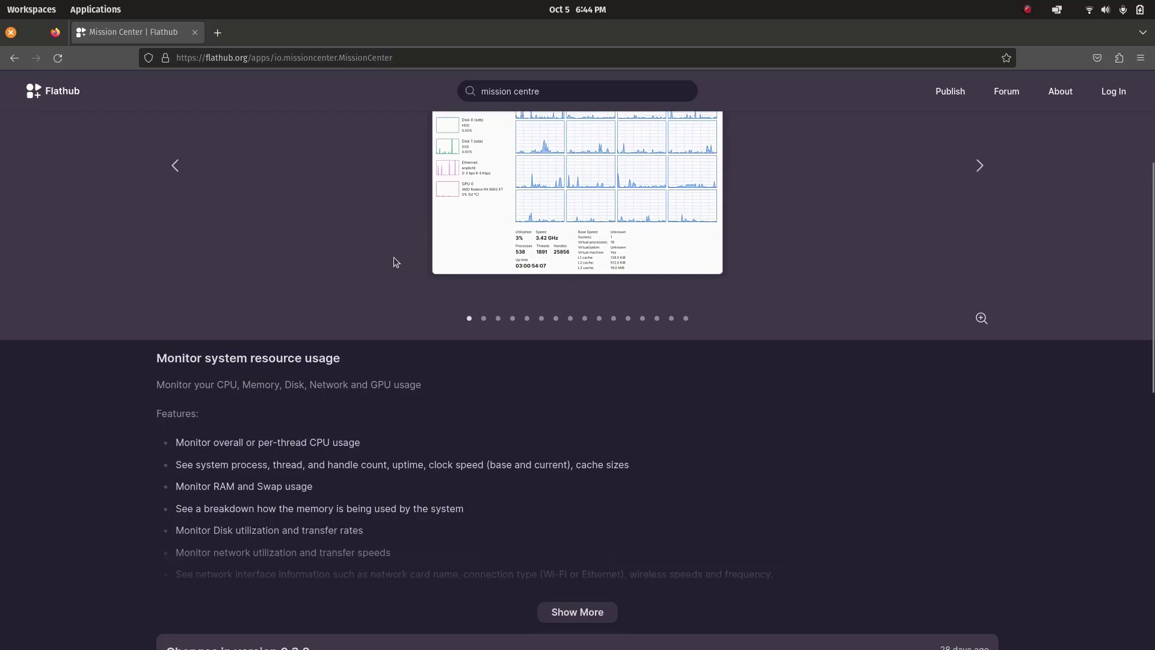
scroll(down, 3)
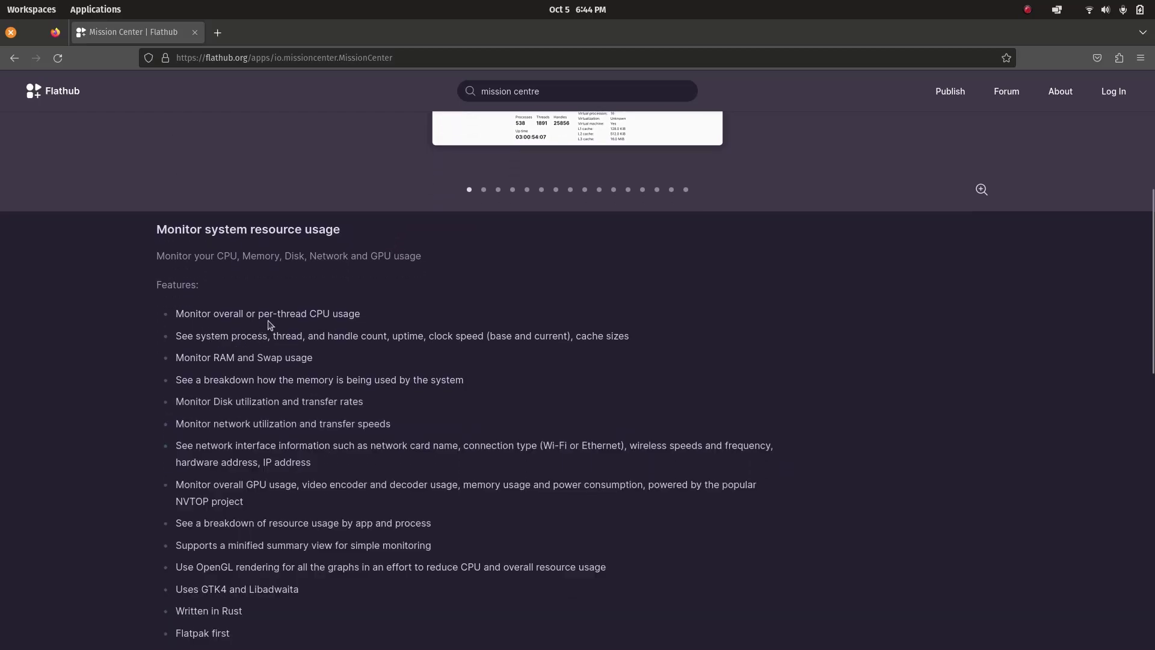
scroll(down, 3)
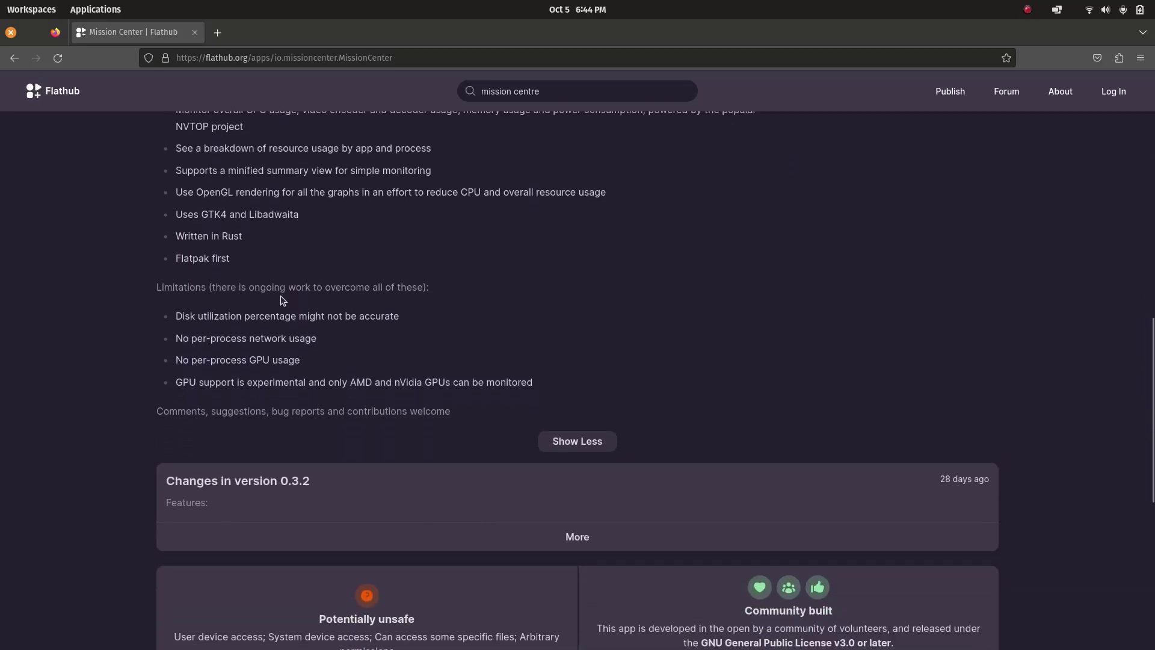
scroll(down, 3)
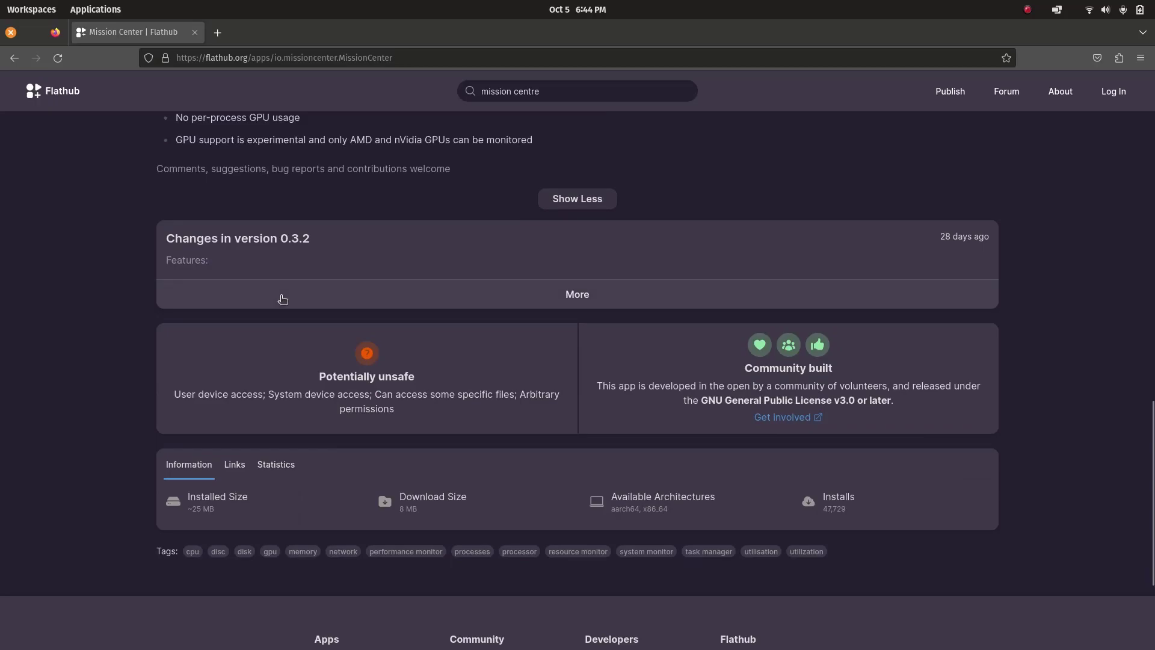
scroll(up, 3)
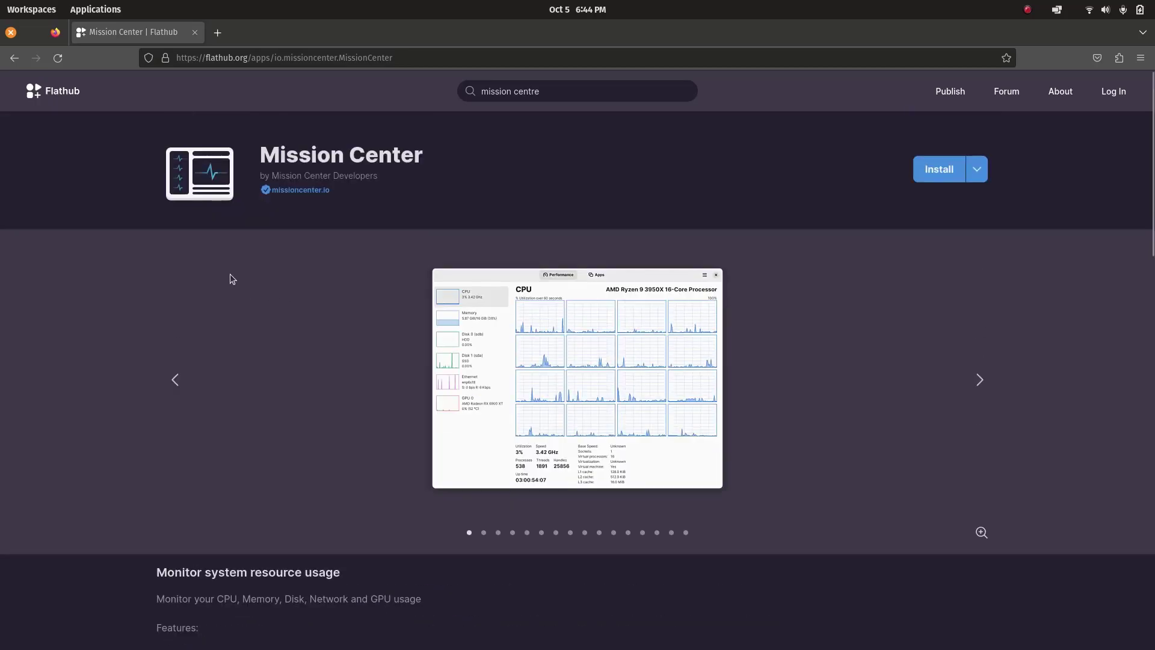
mouse_move(675, 130)
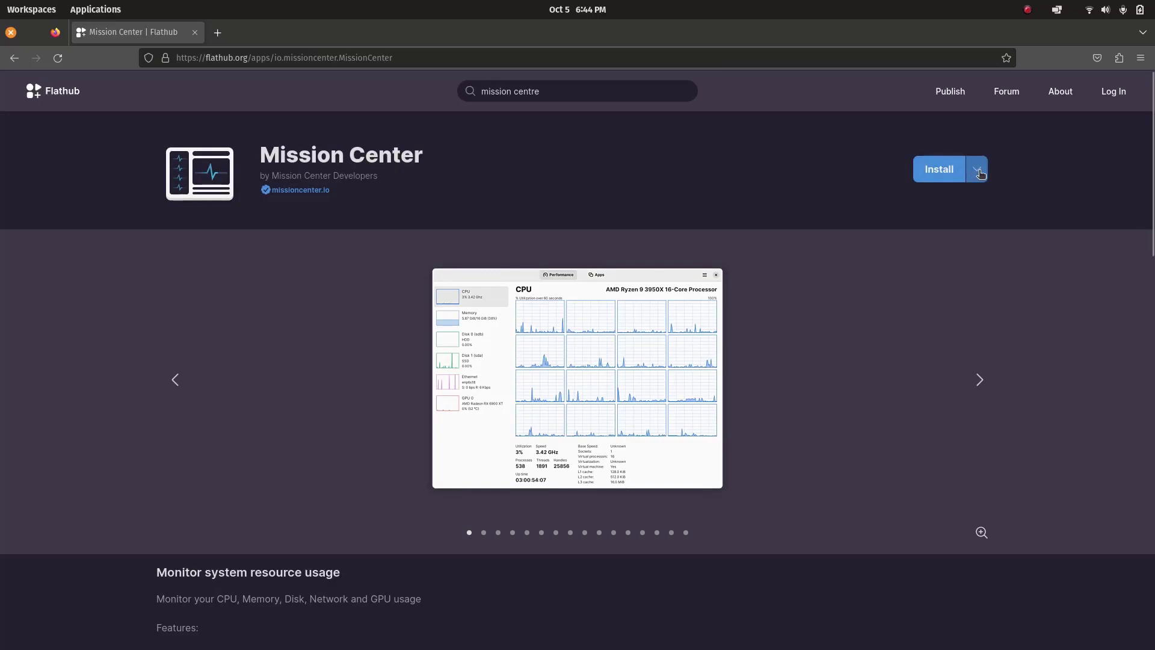
Step: Show Manual Install and copy Mission Center's flatpak install command
click(977, 169)
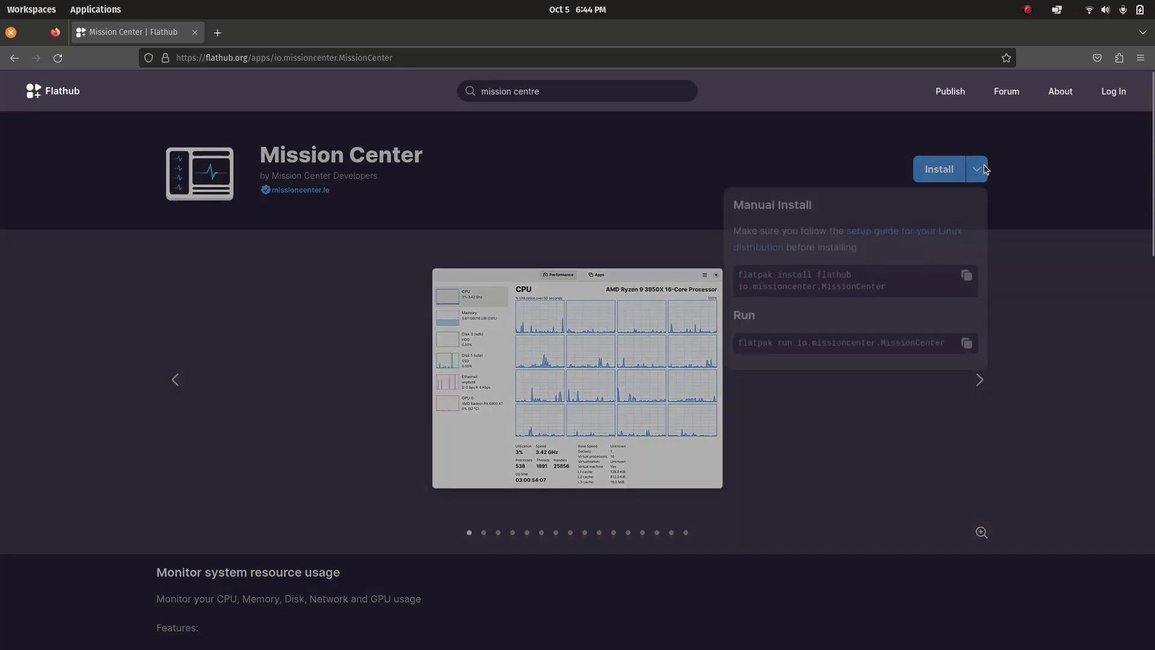
scroll(down, 3)
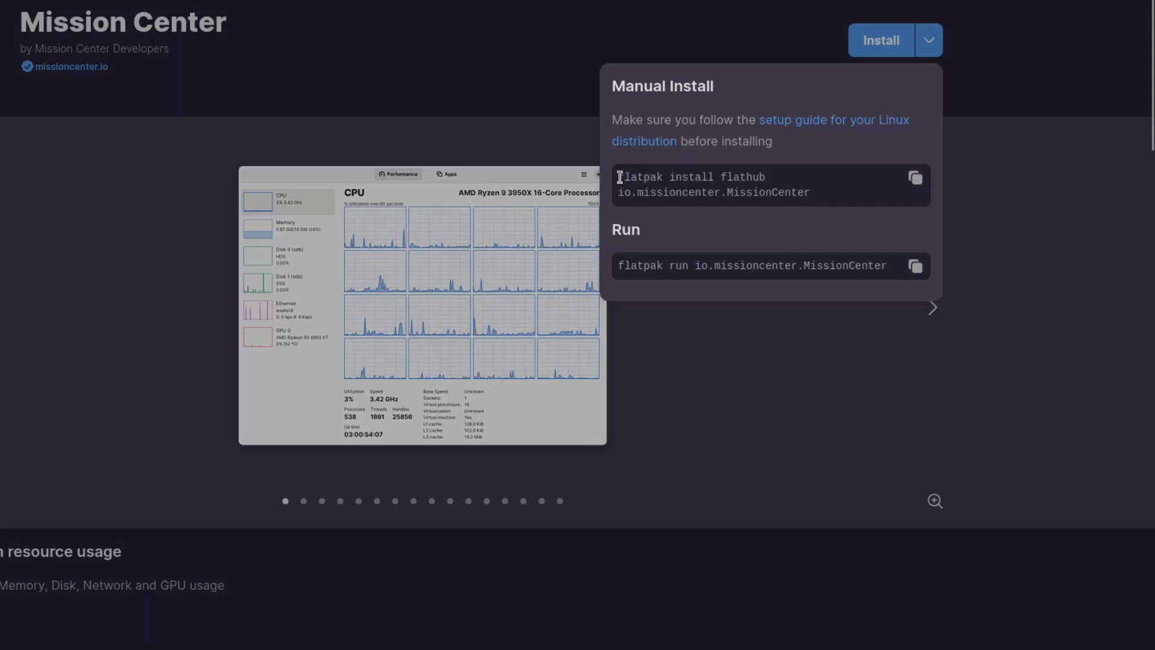
mouse_move(915, 177)
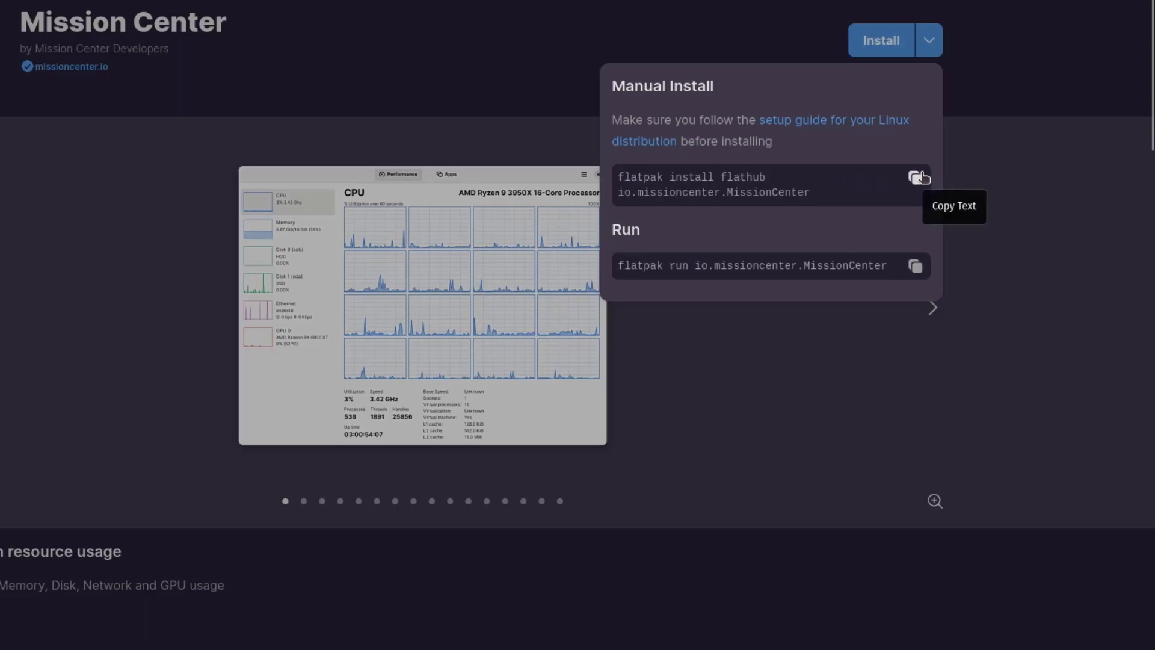
click(918, 177)
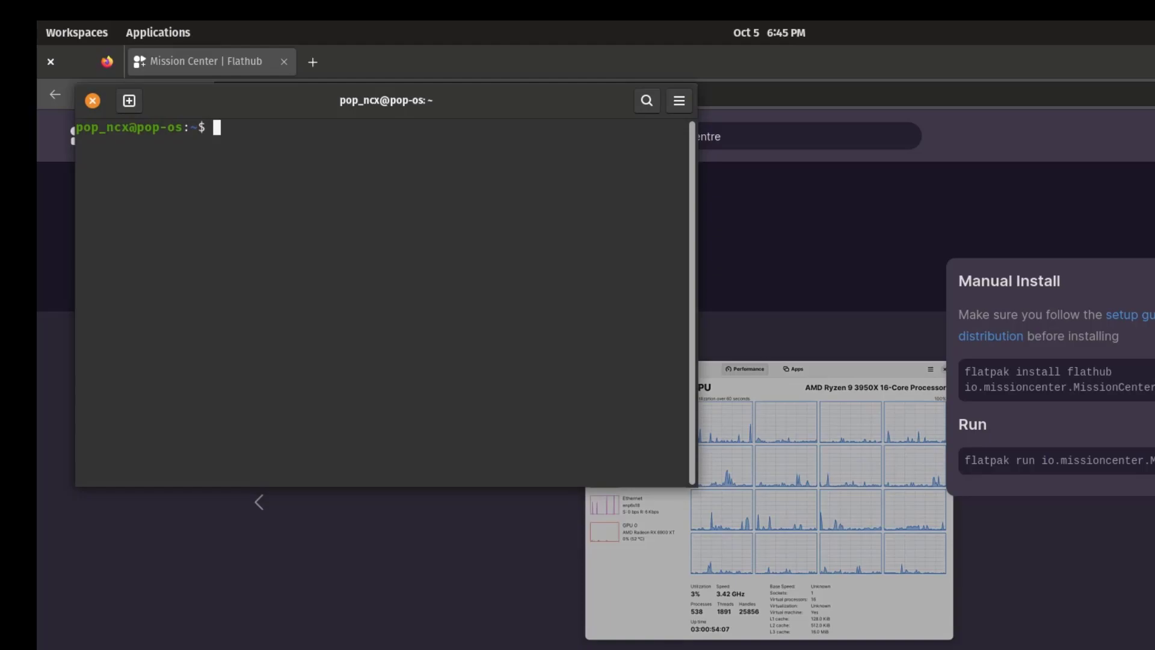
Step: Run the flatpak install, then 'flatpak run io.missioncenter.MissionCenter' to launch it
key(Return)
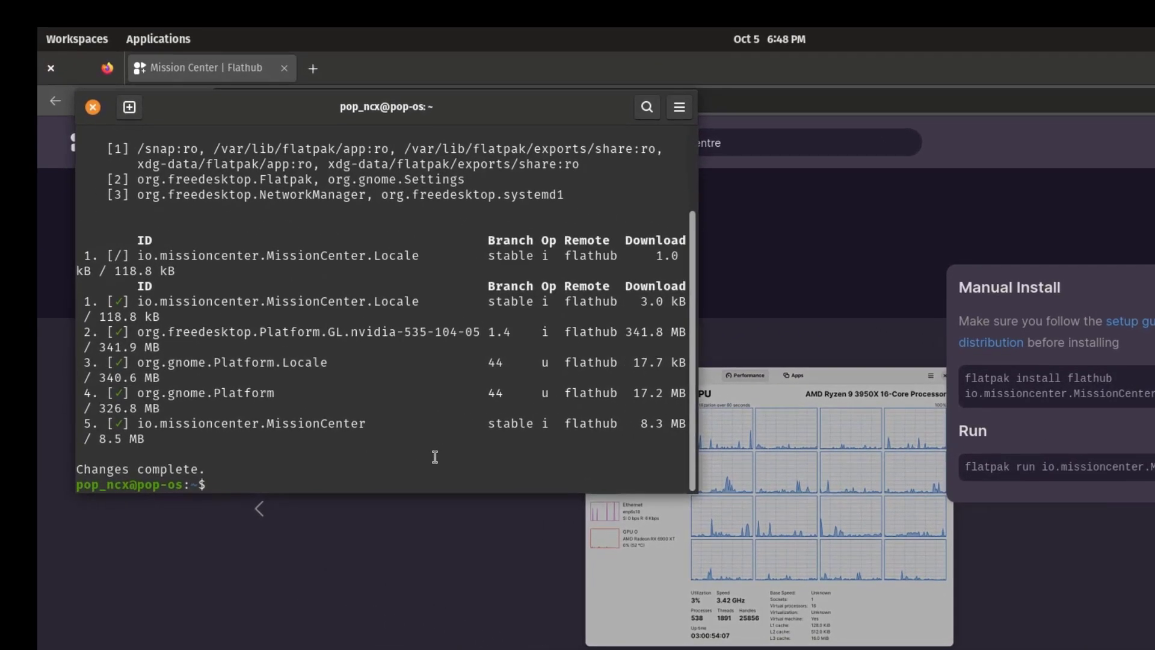
text(flatpak run io.missioncenter.MissionCenter)
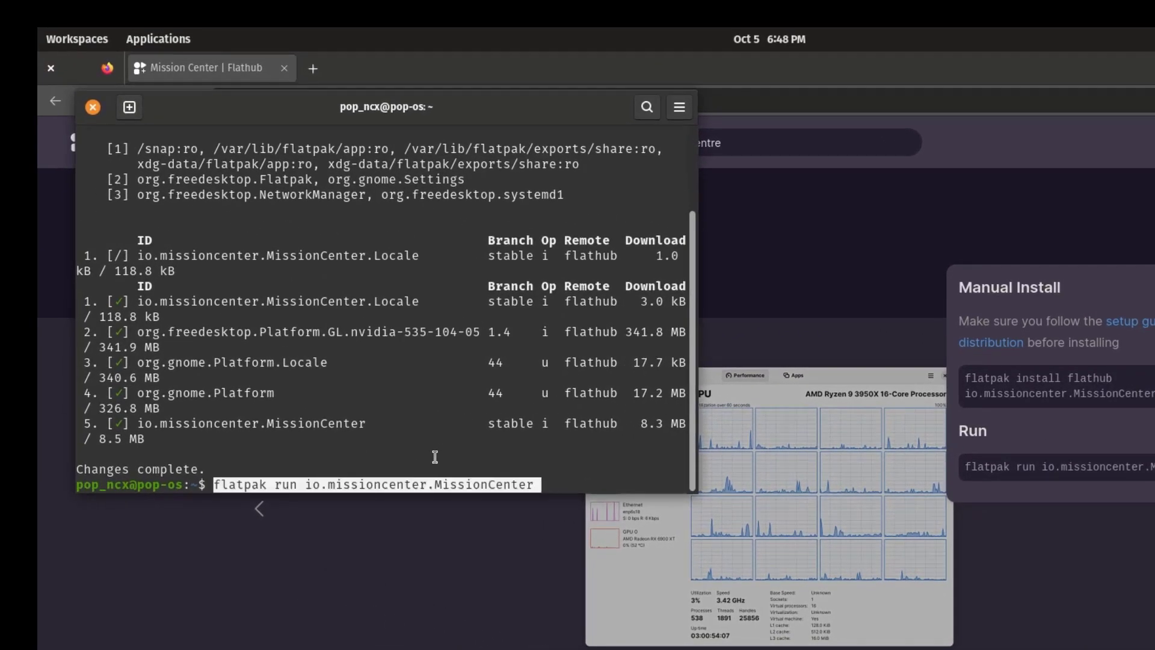
key(Return)
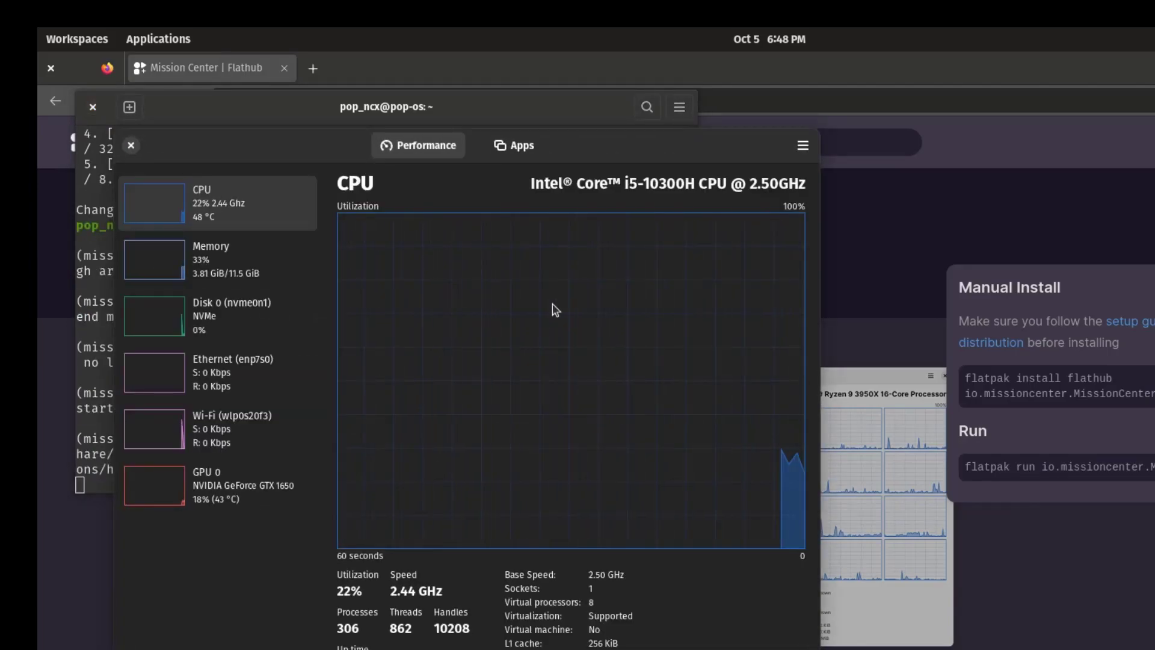
Step: Close the terminal-launched app and terminal, then start Mission Center from Applications
click(130, 145)
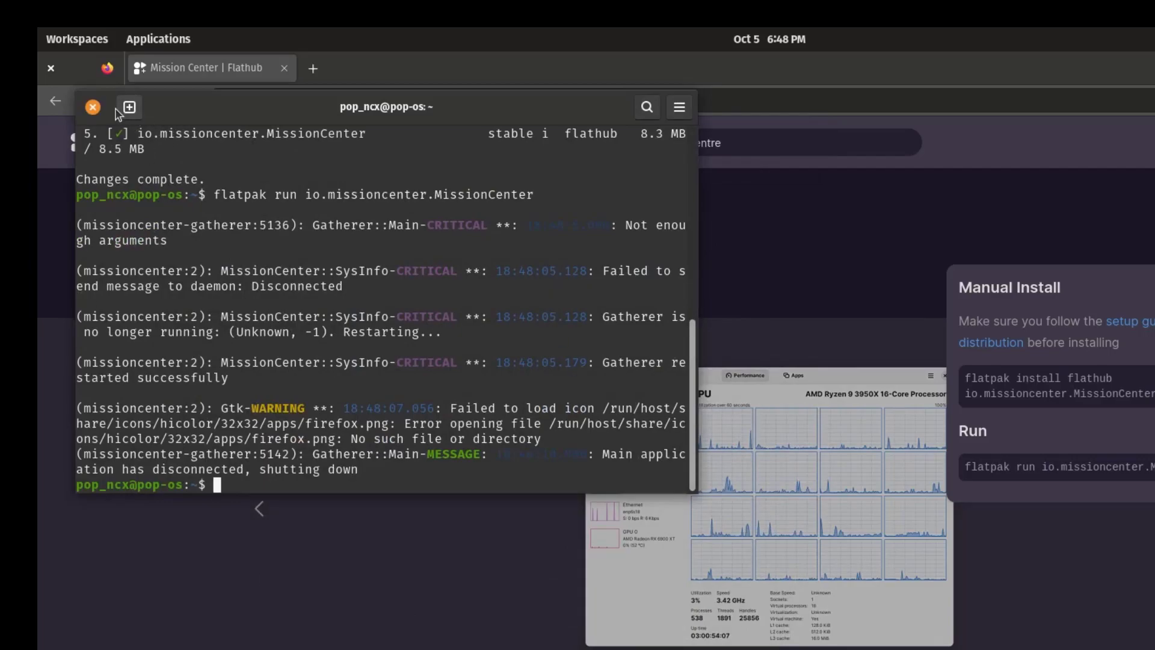
click(93, 107)
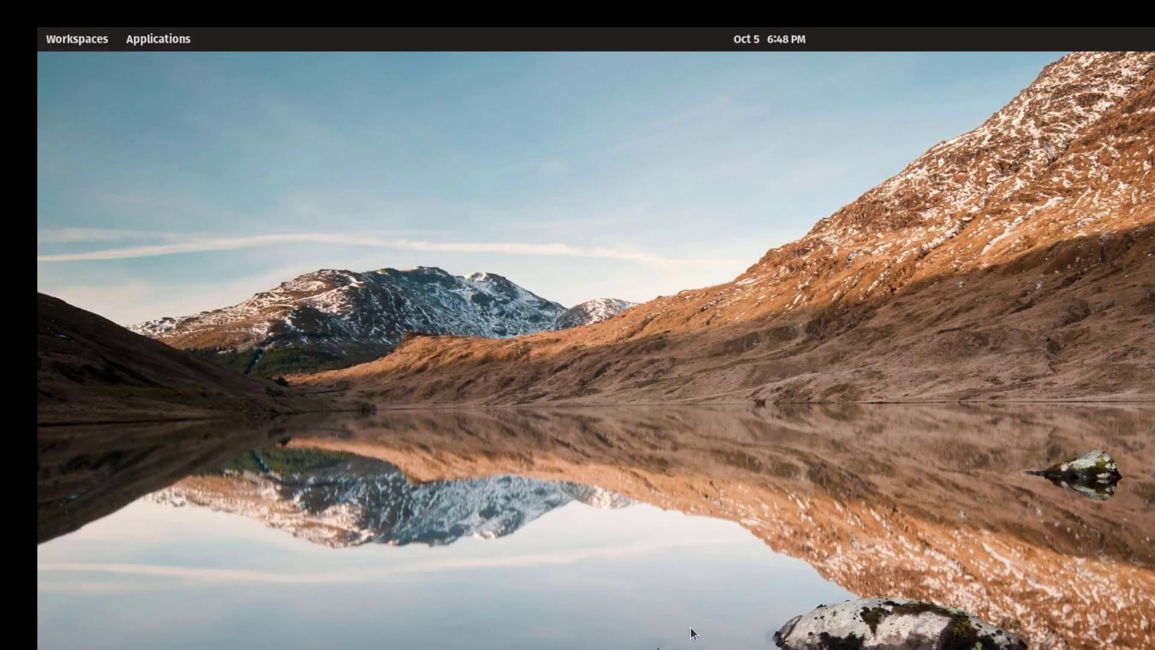
click(157, 38)
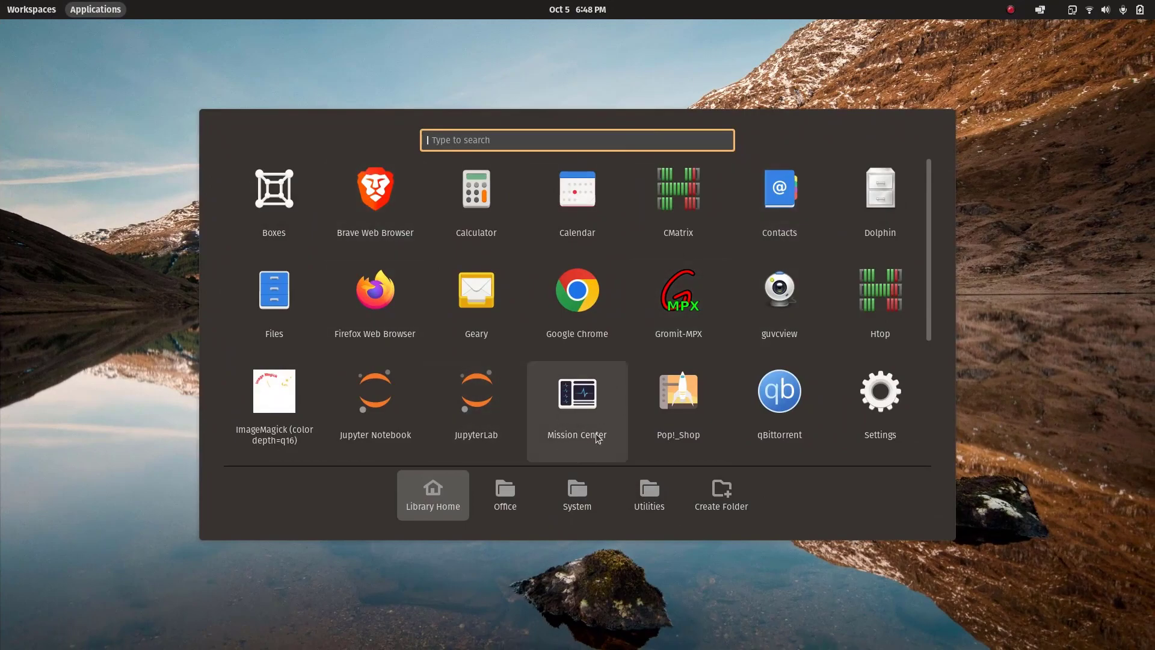
mouse_move(587, 395)
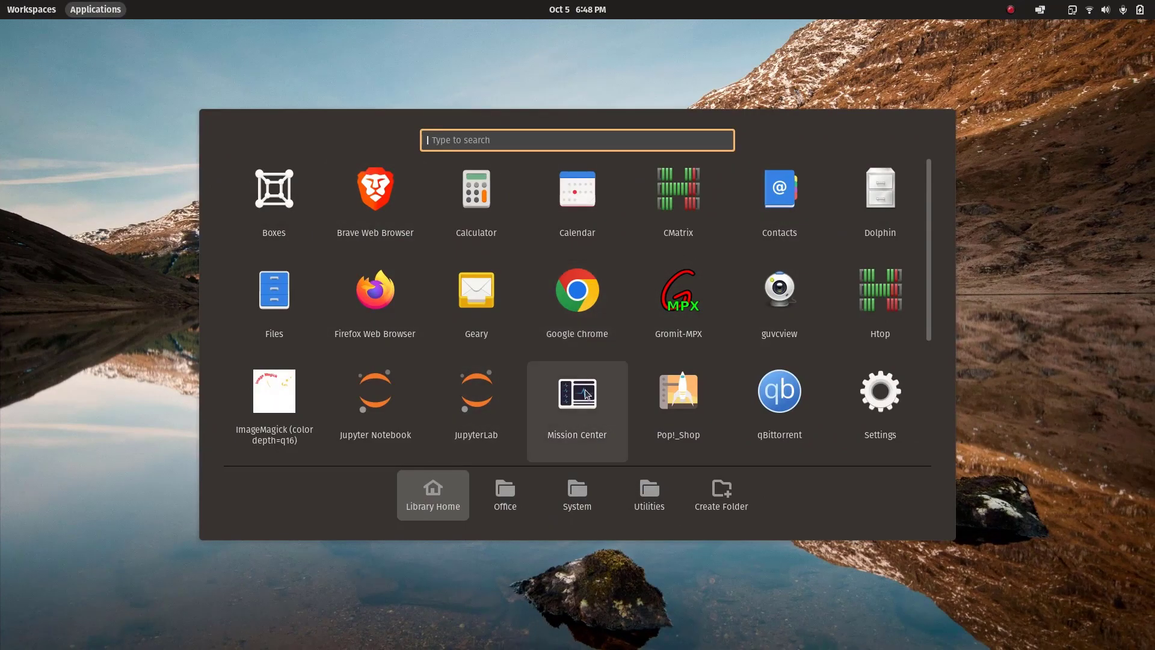
click(576, 410)
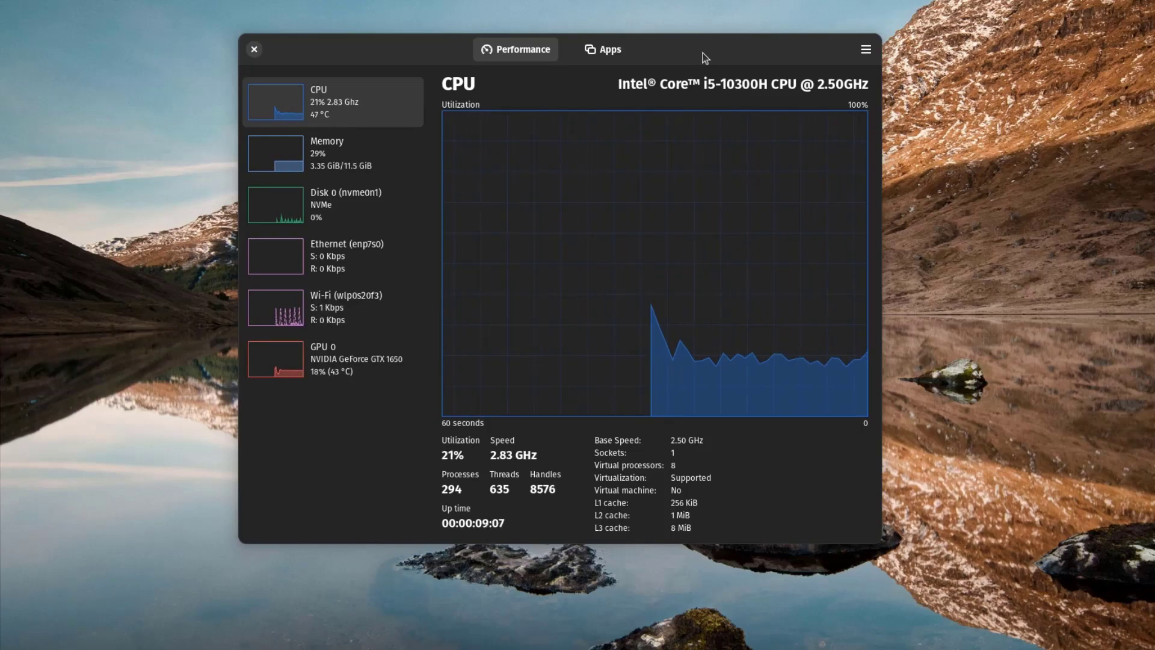
mouse_move(438, 58)
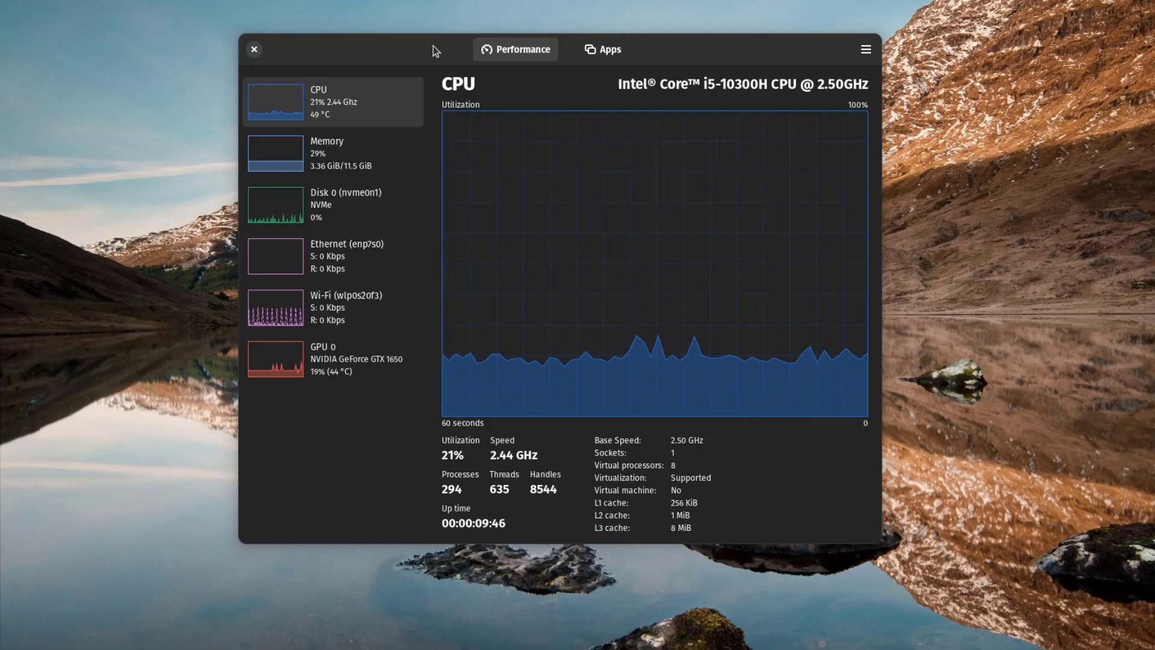
mouse_move(368, 149)
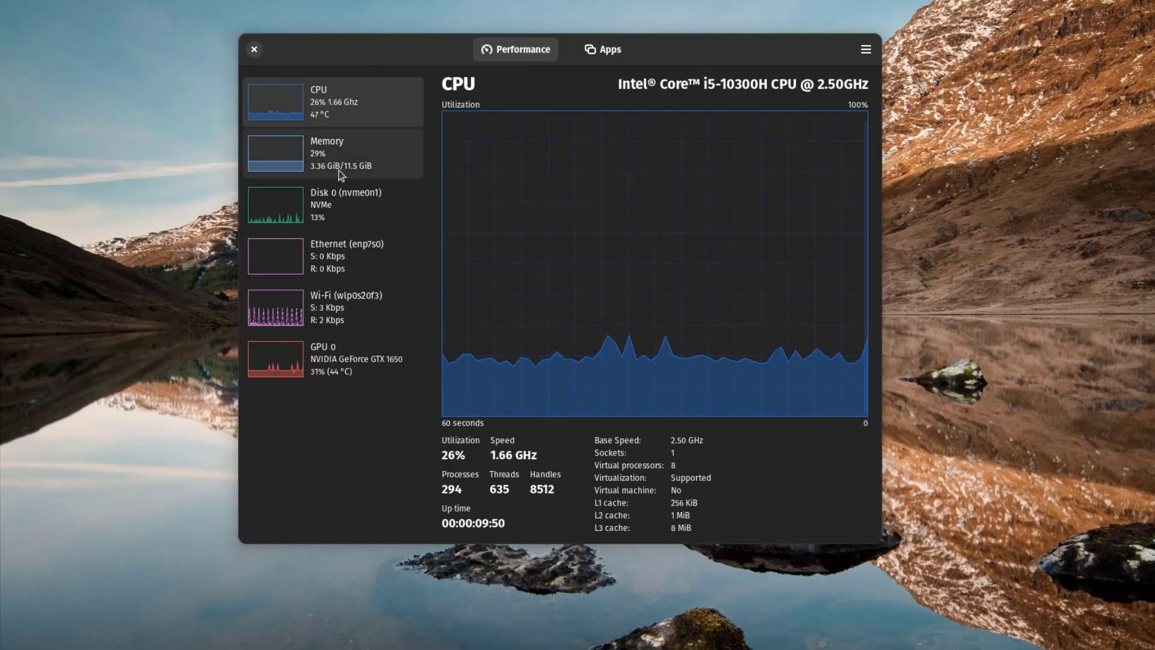
Step: Show the Memory page: 3.36 GiB used of 11.51 GiB, no swap
click(332, 153)
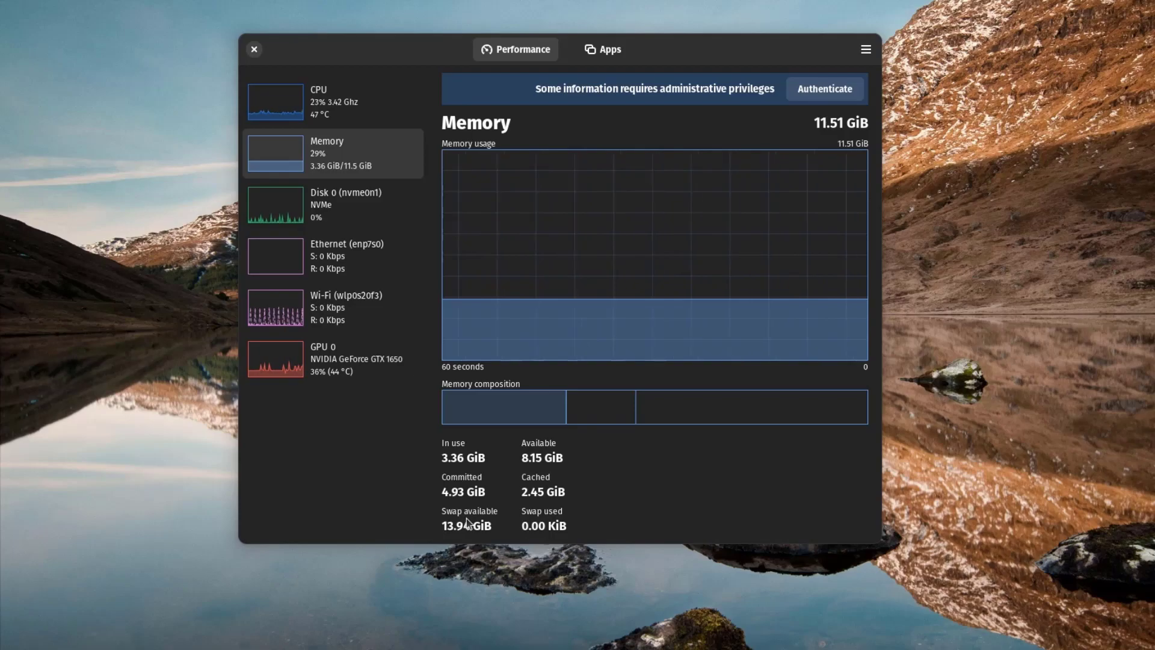
mouse_move(504, 462)
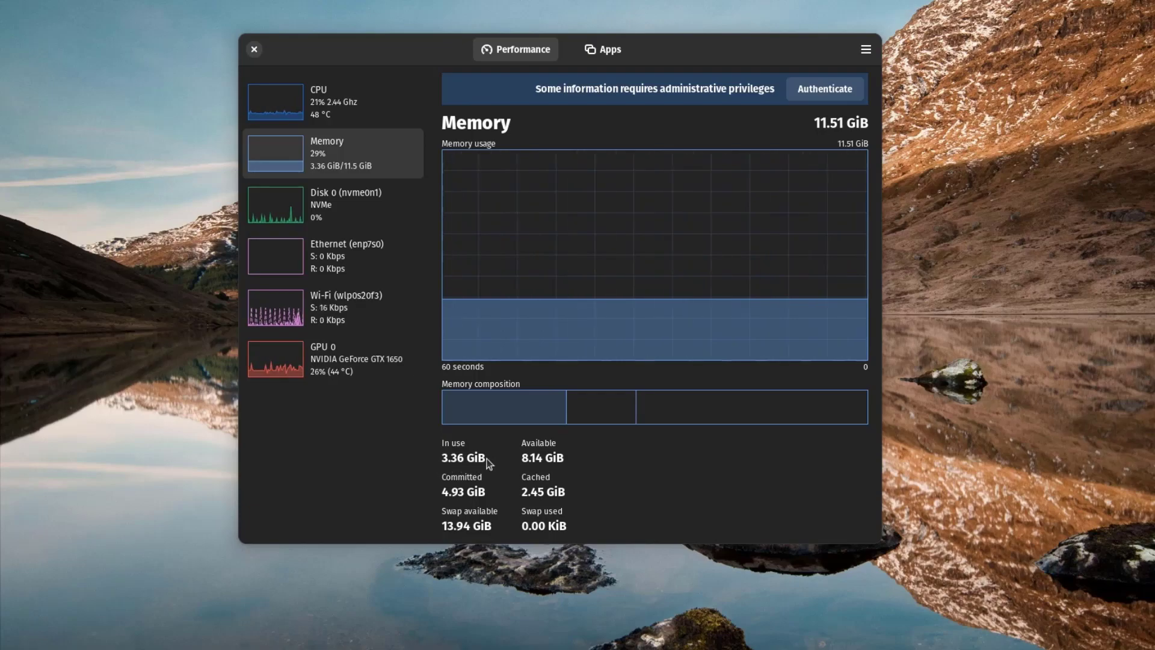
mouse_move(508, 465)
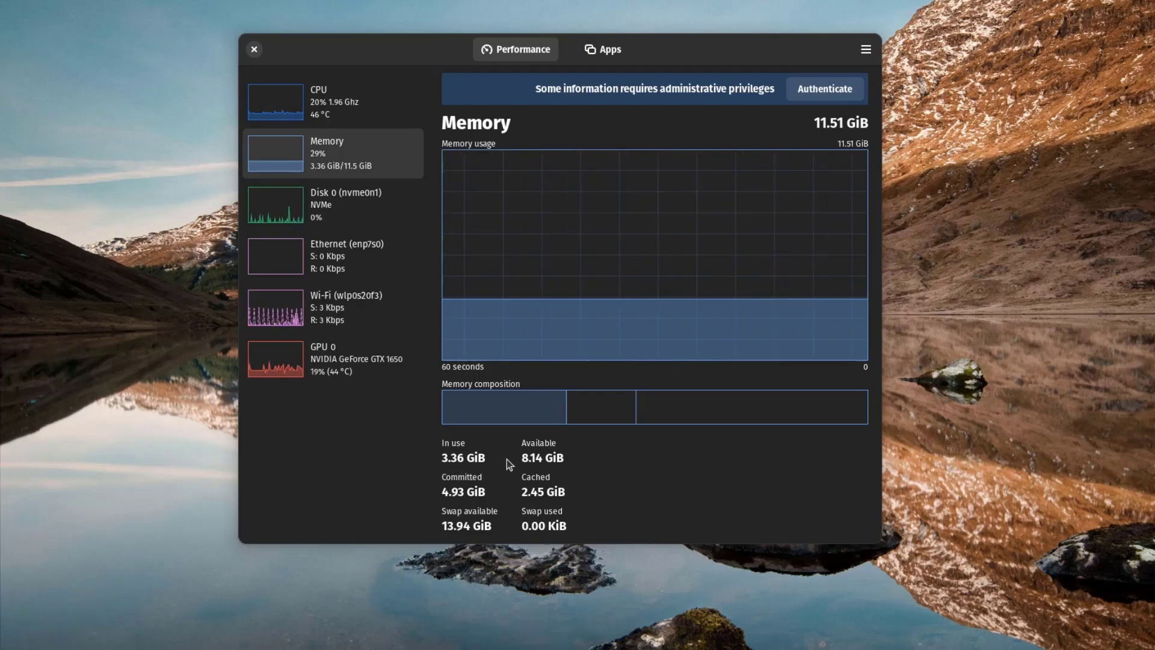
mouse_move(354, 214)
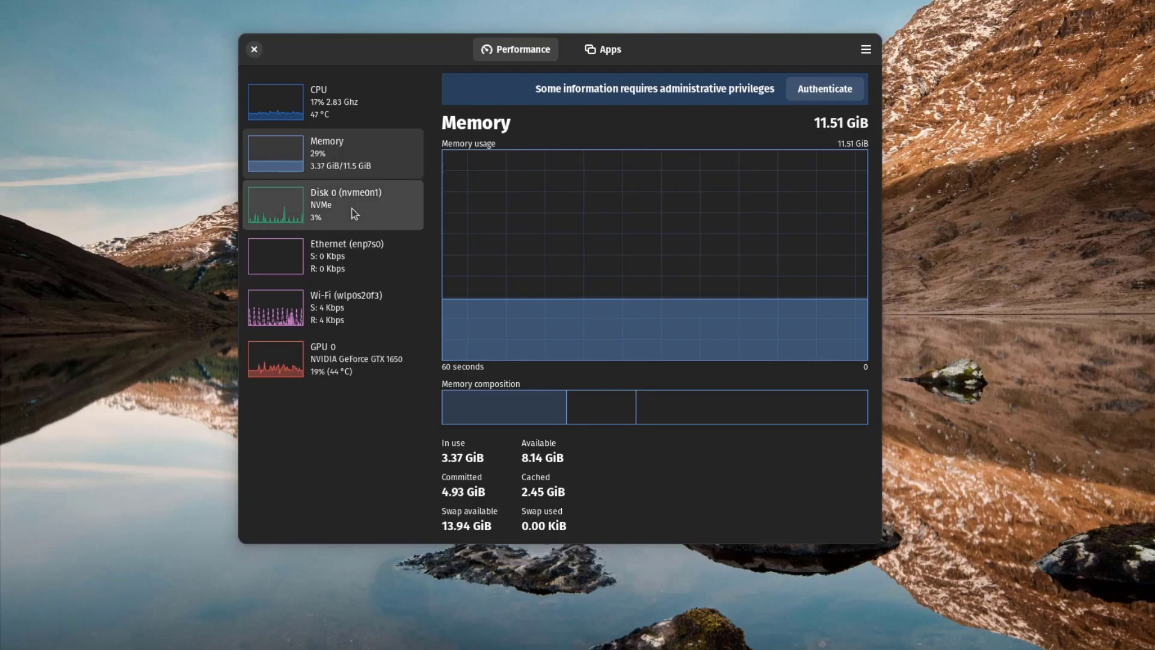
Step: Show the Disk 0 (nvme0n1) page for the 476.94 GiB Kingston NVMe drive
click(346, 205)
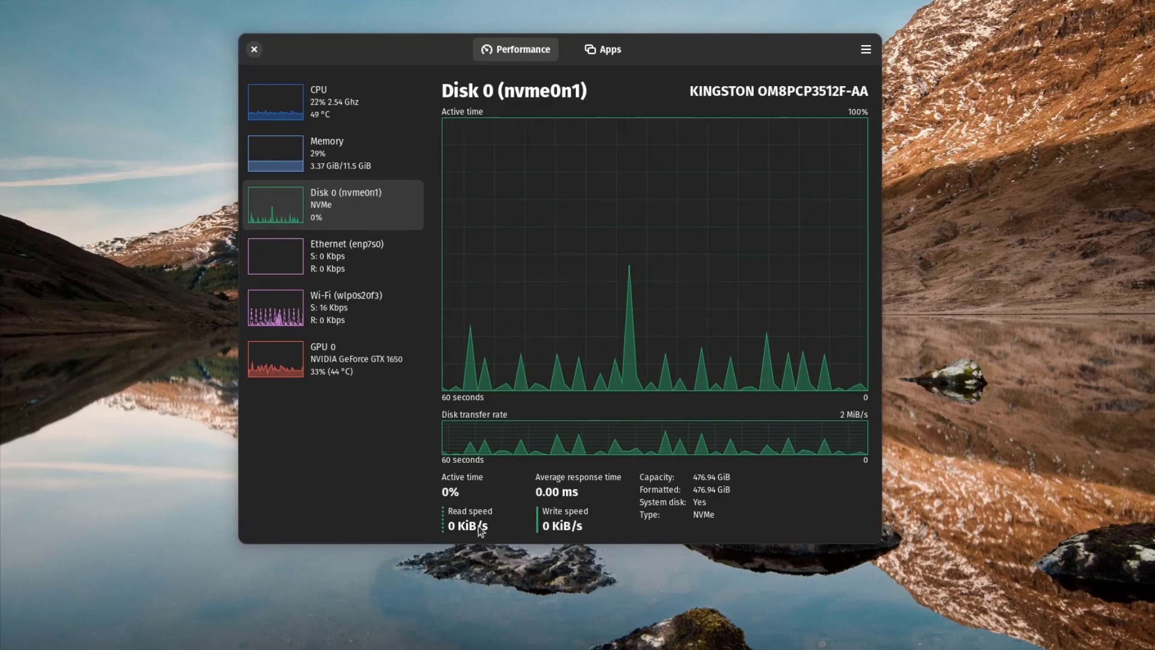
mouse_move(582, 535)
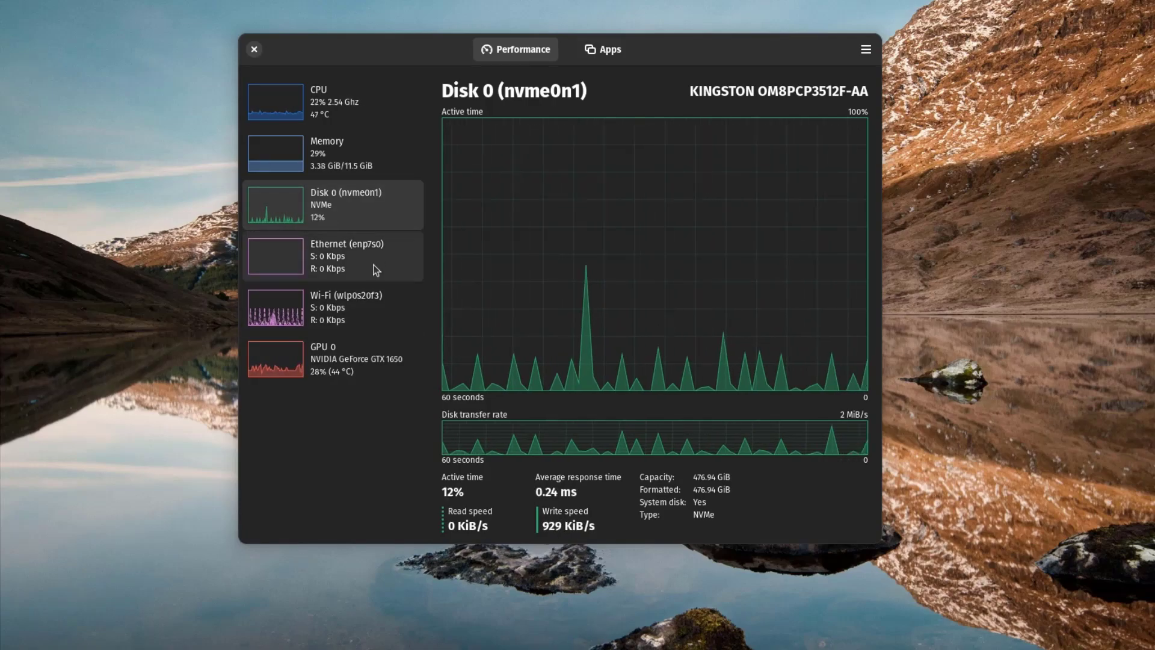
Step: Check the Ethernet (enp7s0) page, then the Wi-Fi (wlp0s20f3) throughput page
click(332, 255)
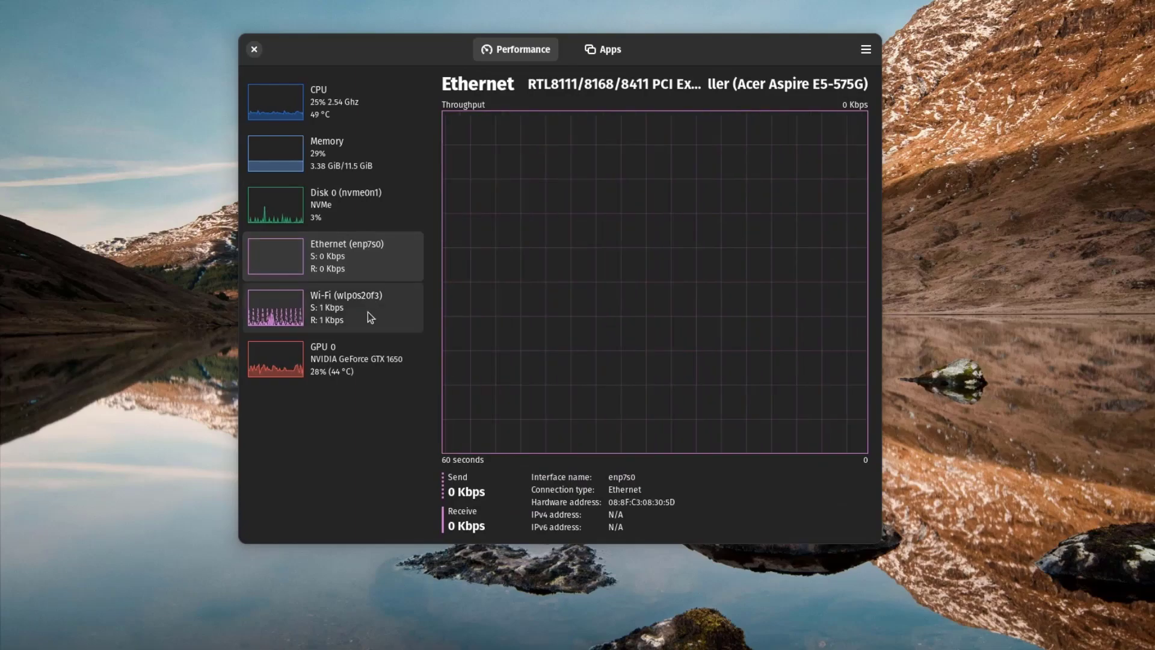
click(334, 306)
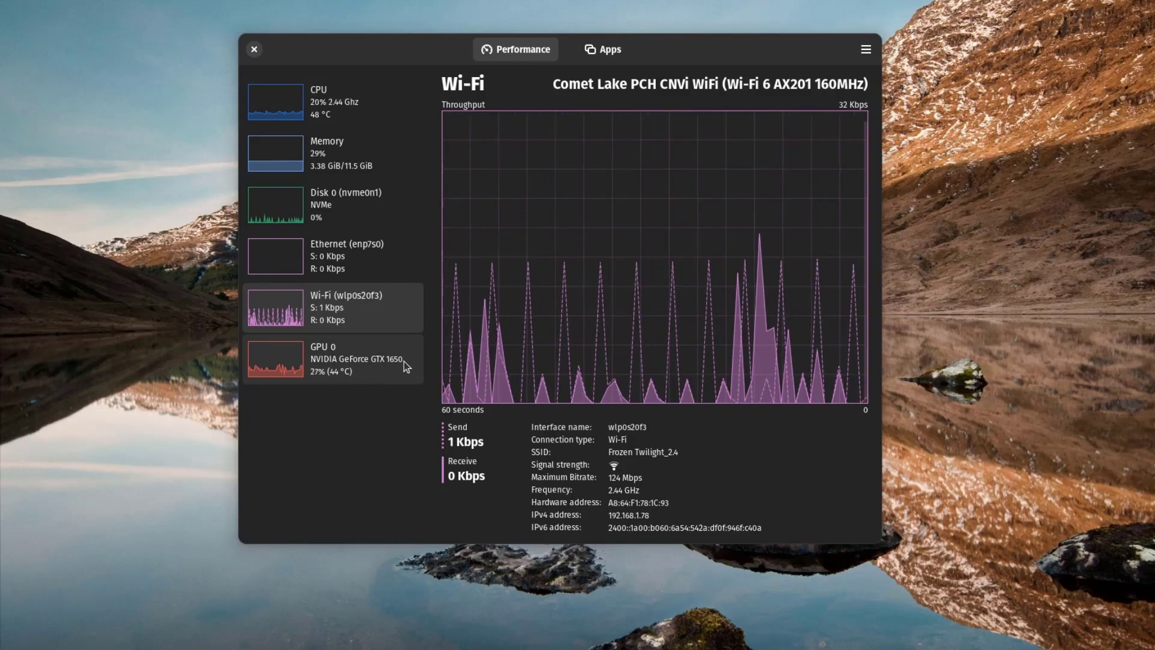
click(333, 359)
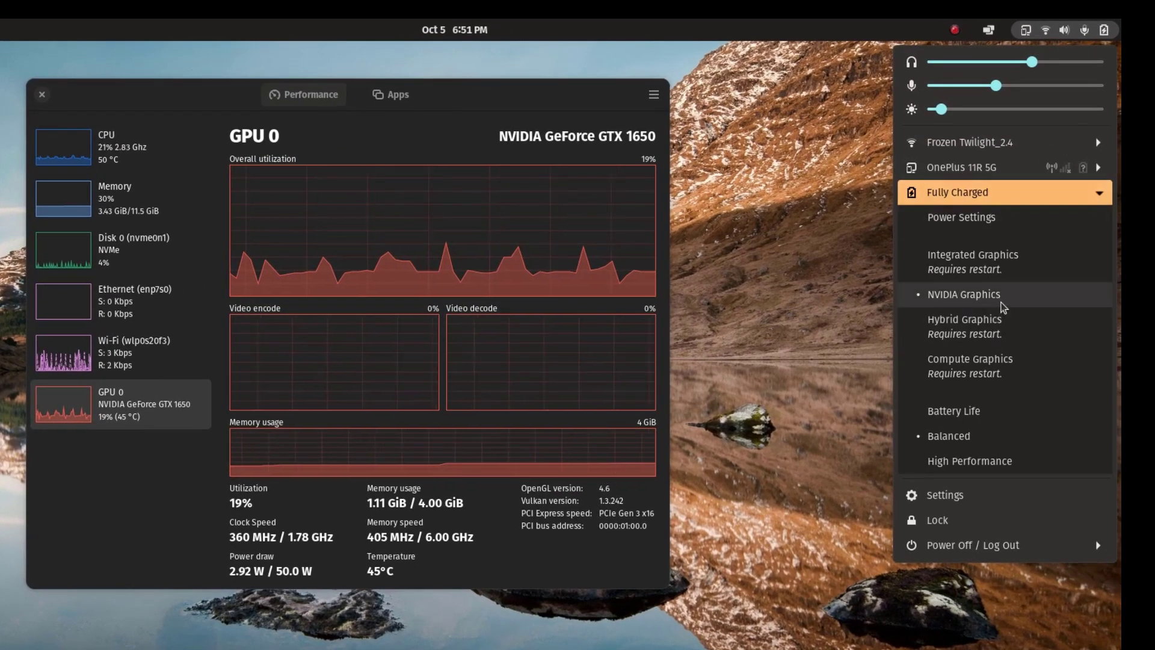
mouse_move(1017, 272)
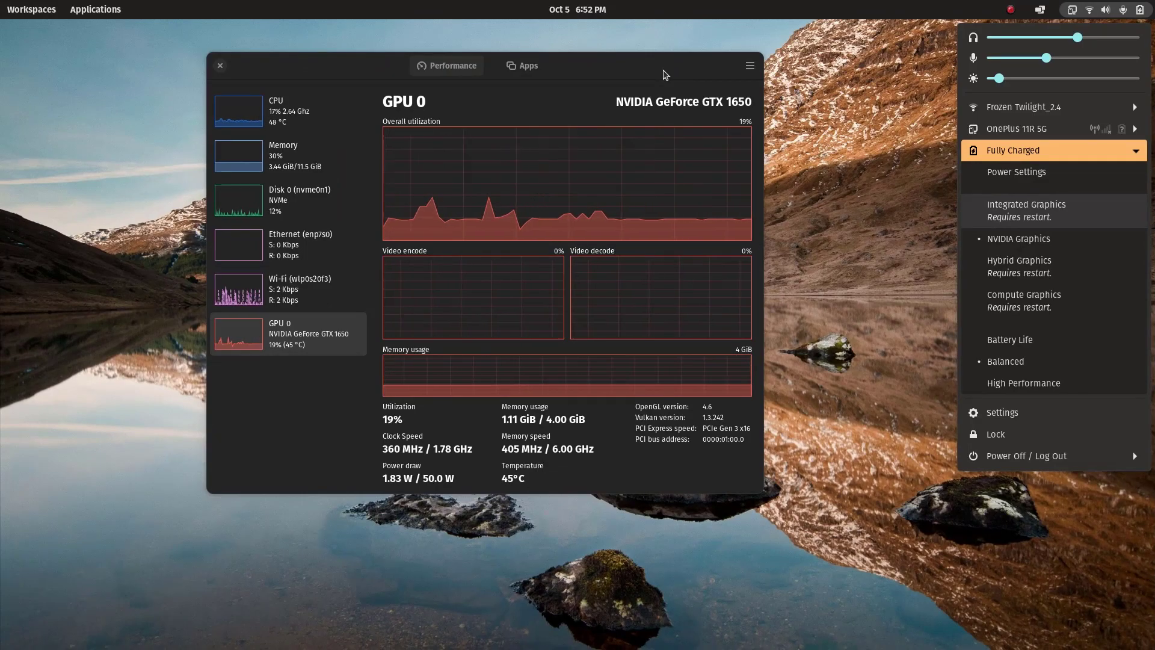
mouse_move(297, 364)
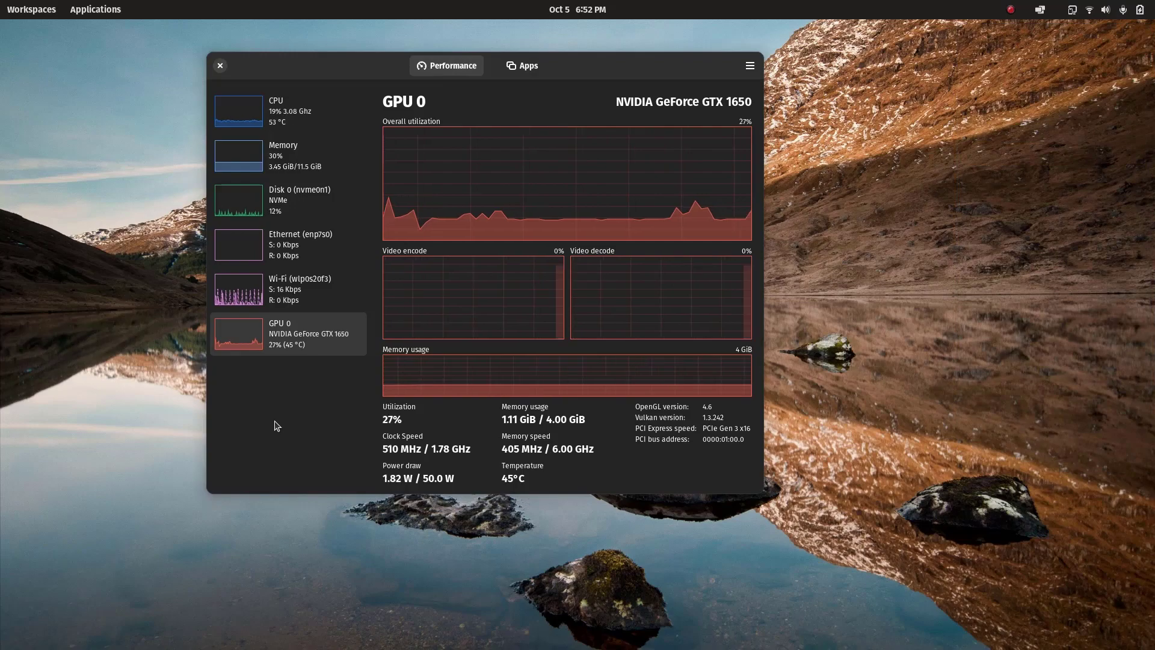
Step: Return to the CPU page for the i5-10300H
click(288, 110)
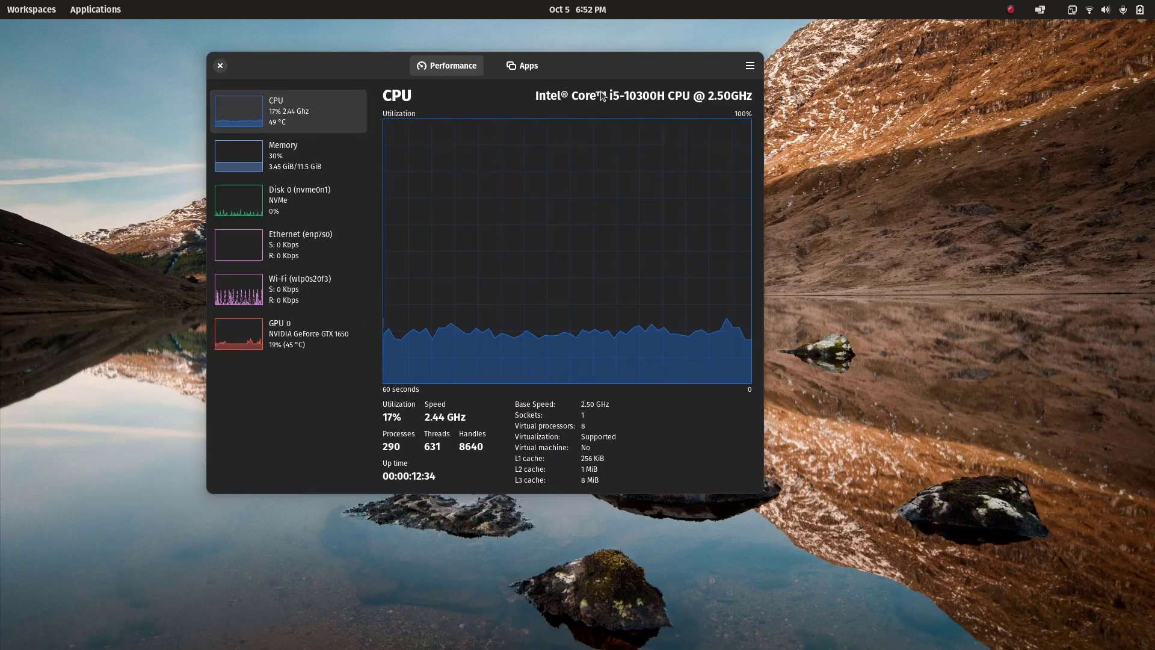
mouse_move(650, 110)
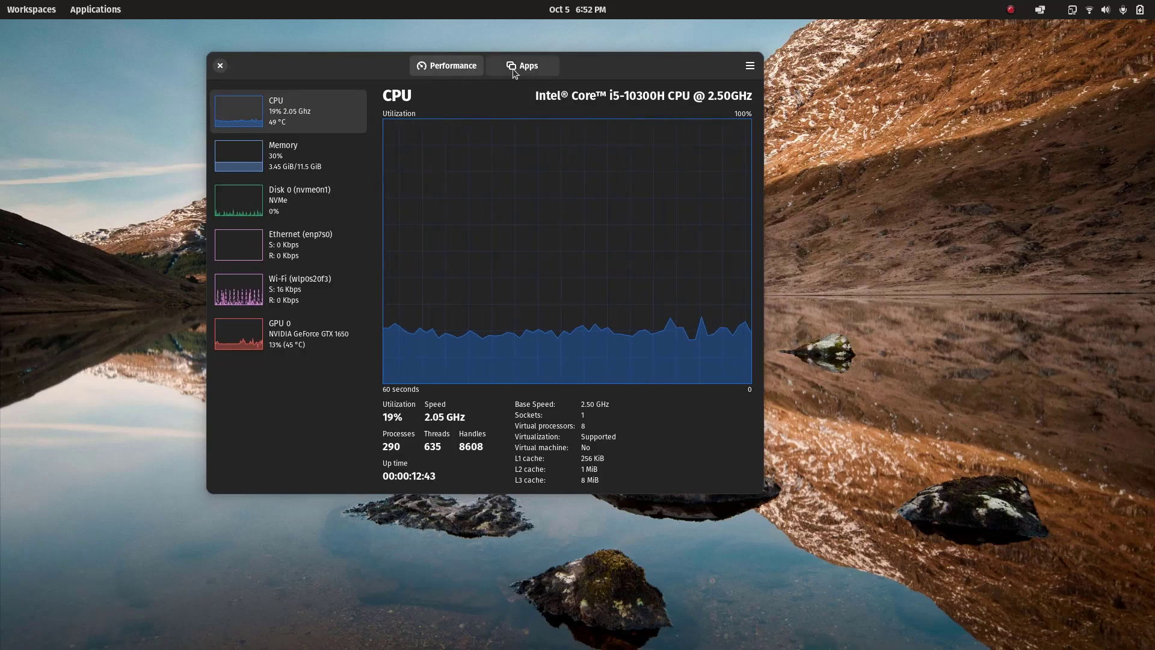
Step: Browse the Apps list, checking stop options for Mission Center and cupsd without stopping them
click(522, 65)
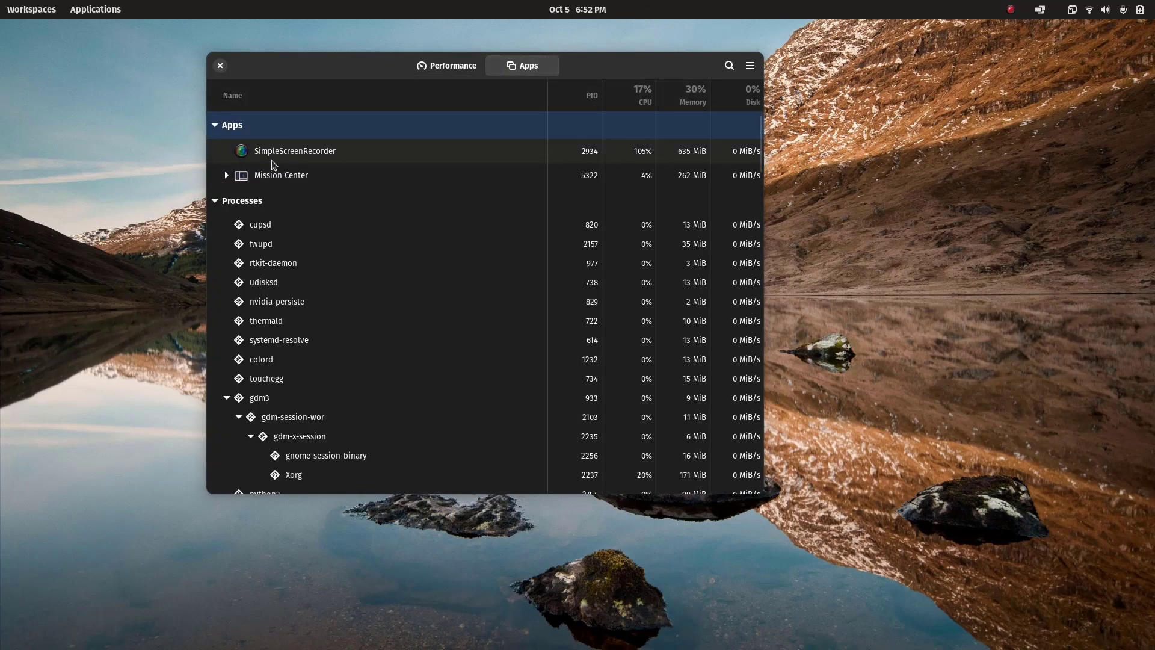
mouse_move(350, 151)
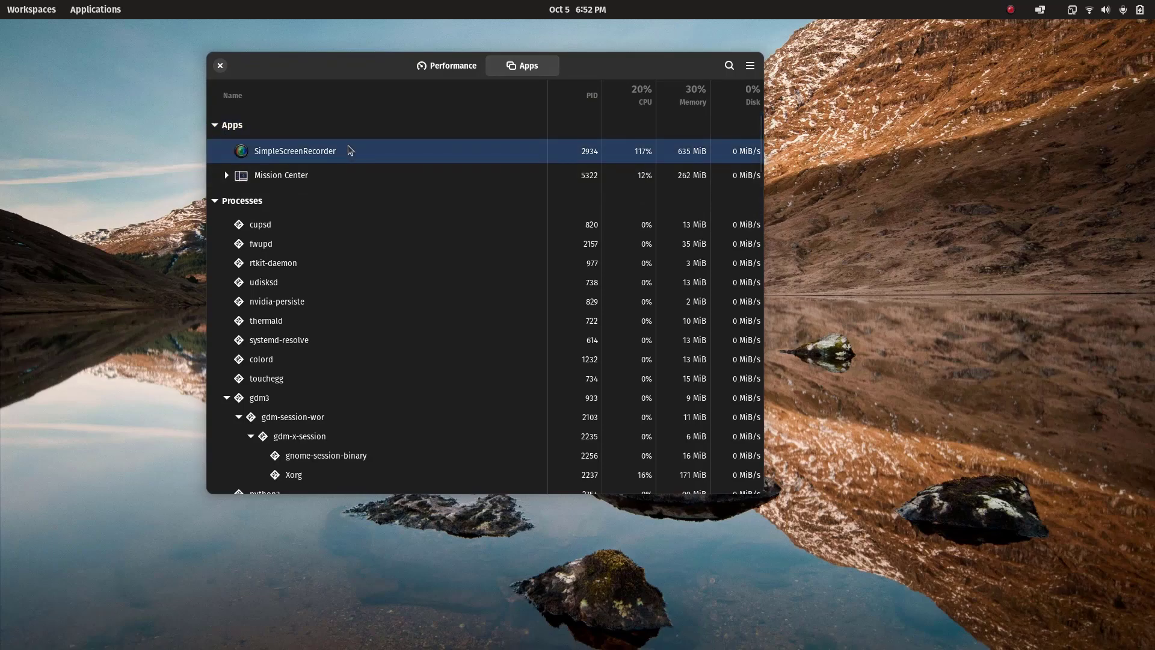
mouse_move(256, 181)
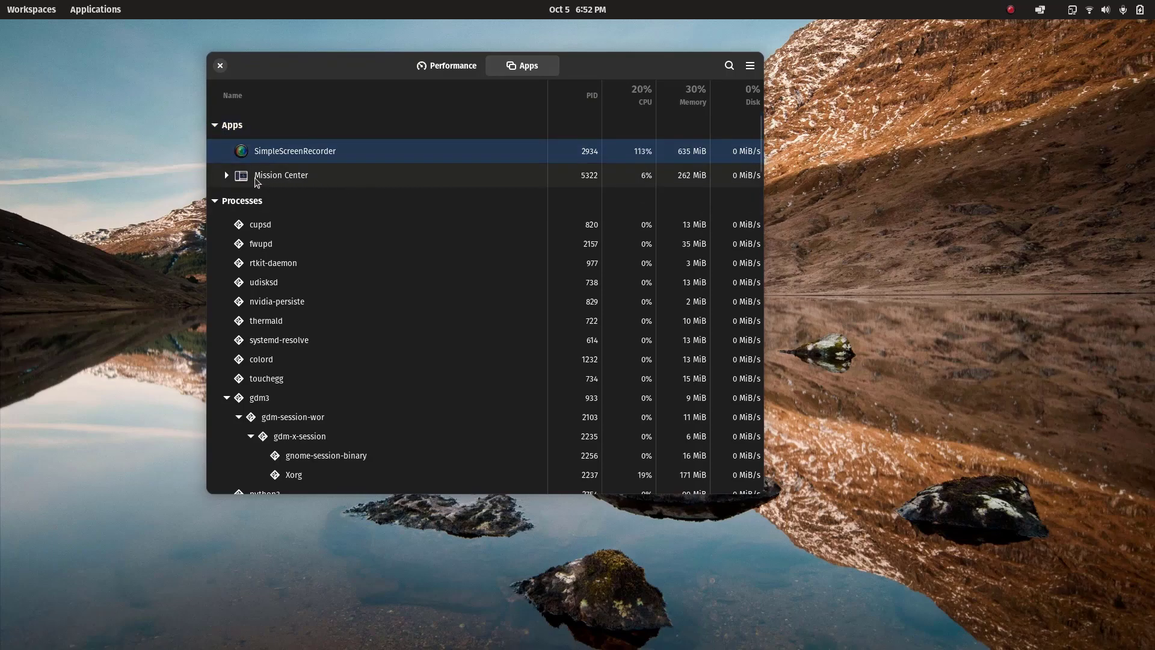
click(280, 175)
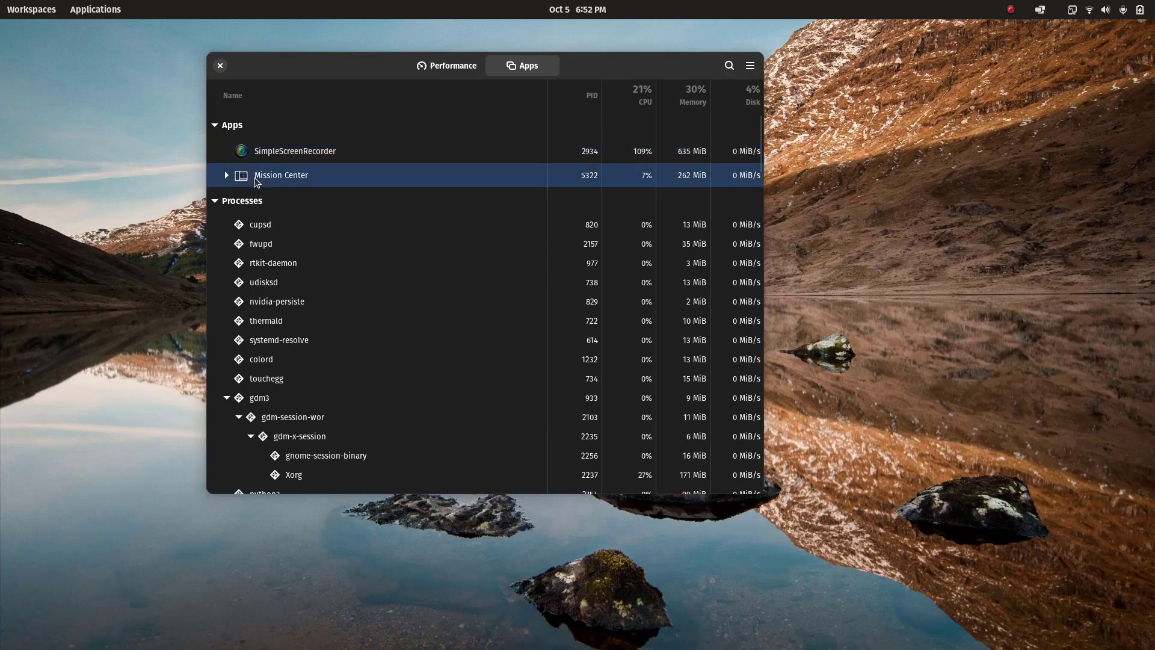
right_click(350, 180)
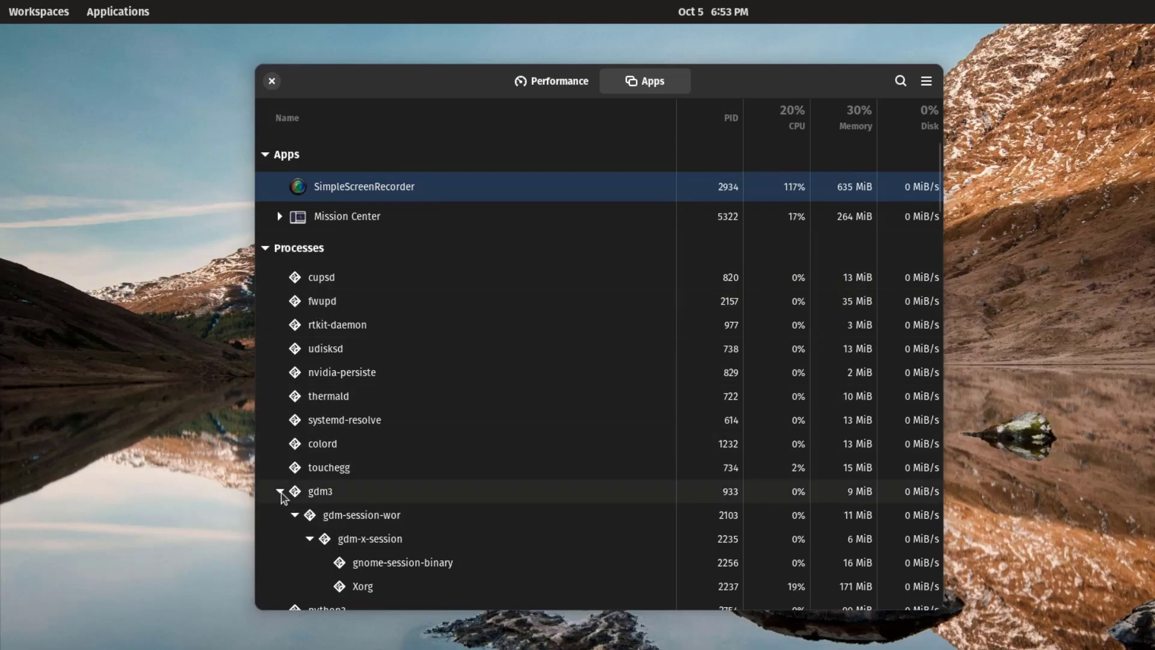
click(279, 491)
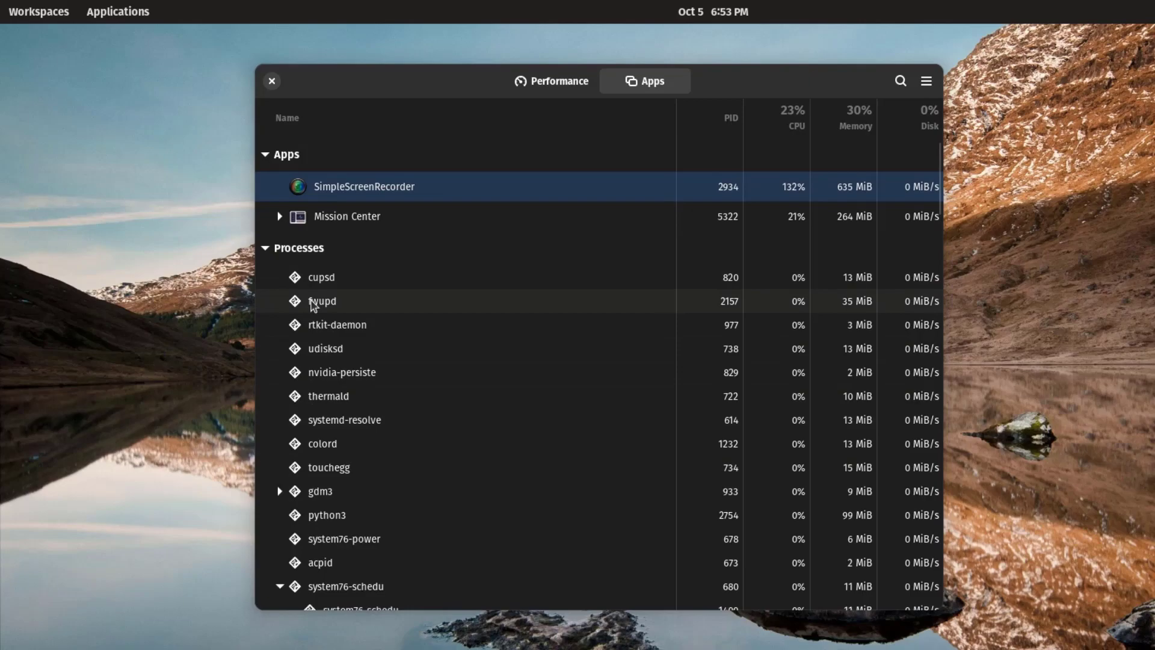
right_click(320, 277)
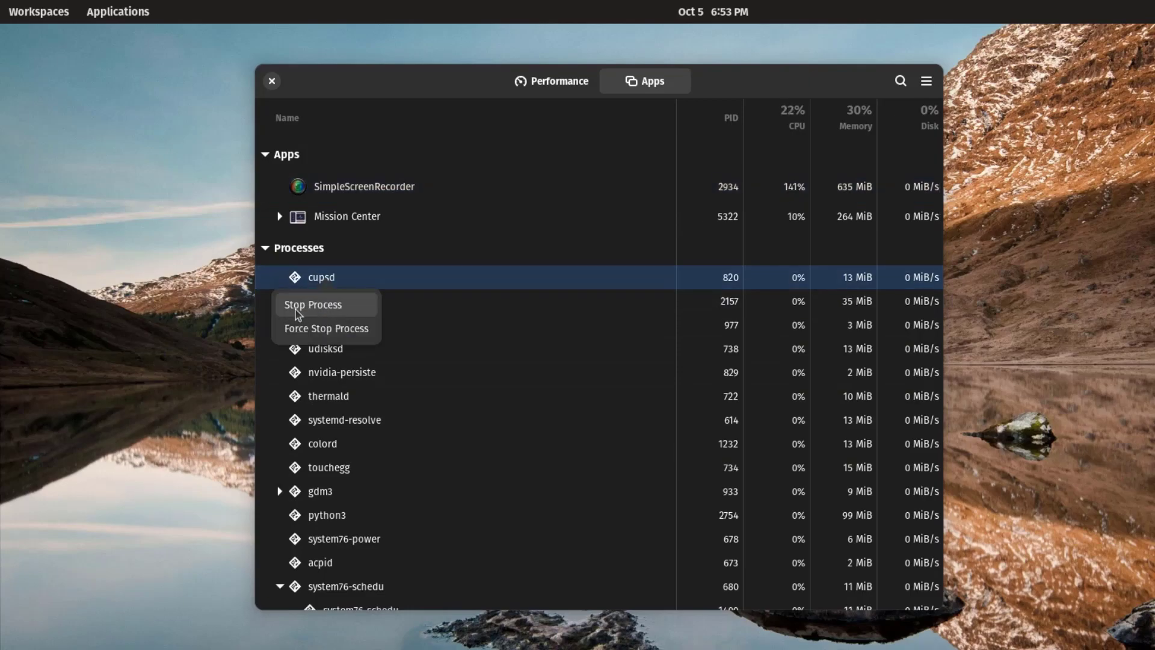
mouse_move(326, 327)
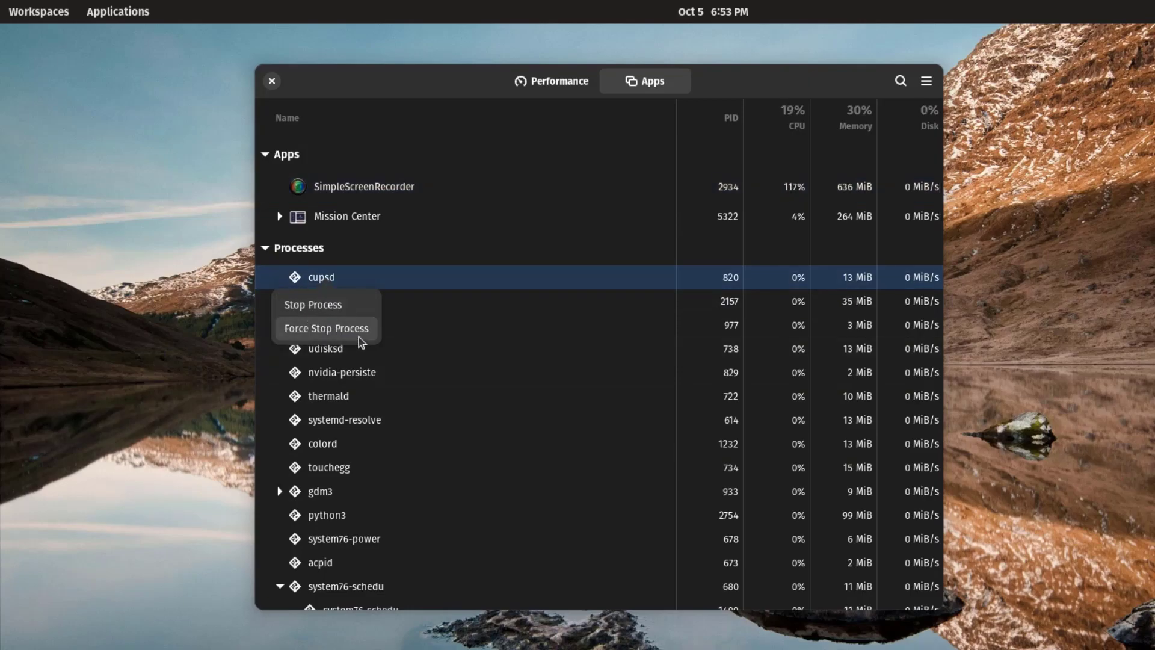
click(675, 360)
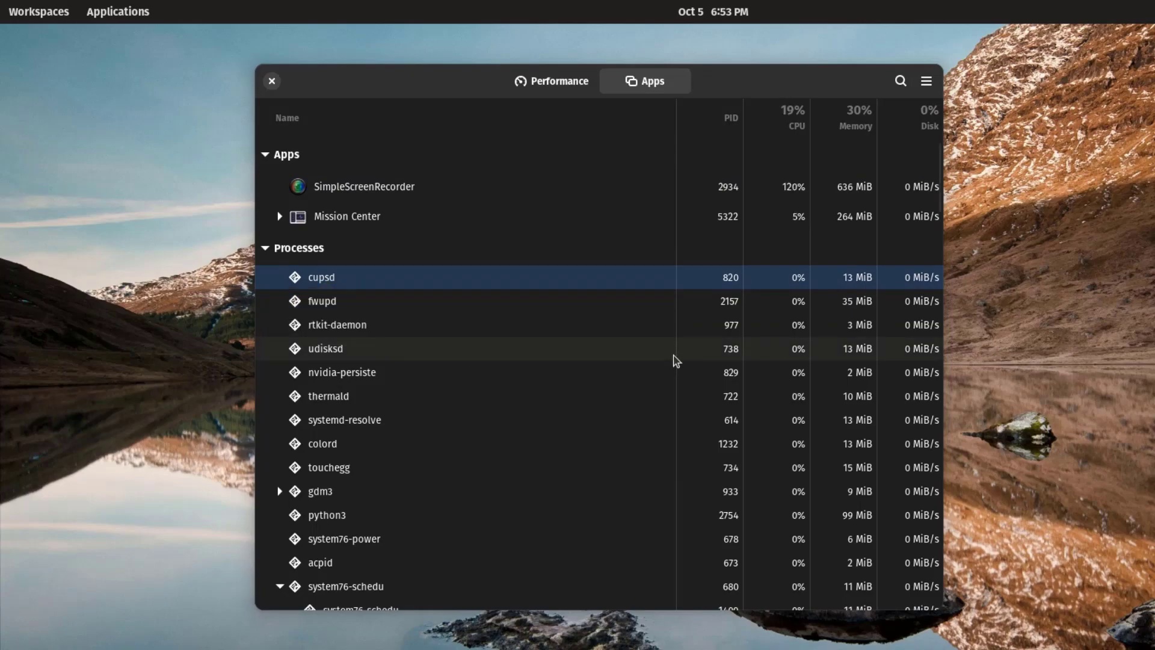
Step: Return to the Performance CPU page and show the application's main menu
click(551, 80)
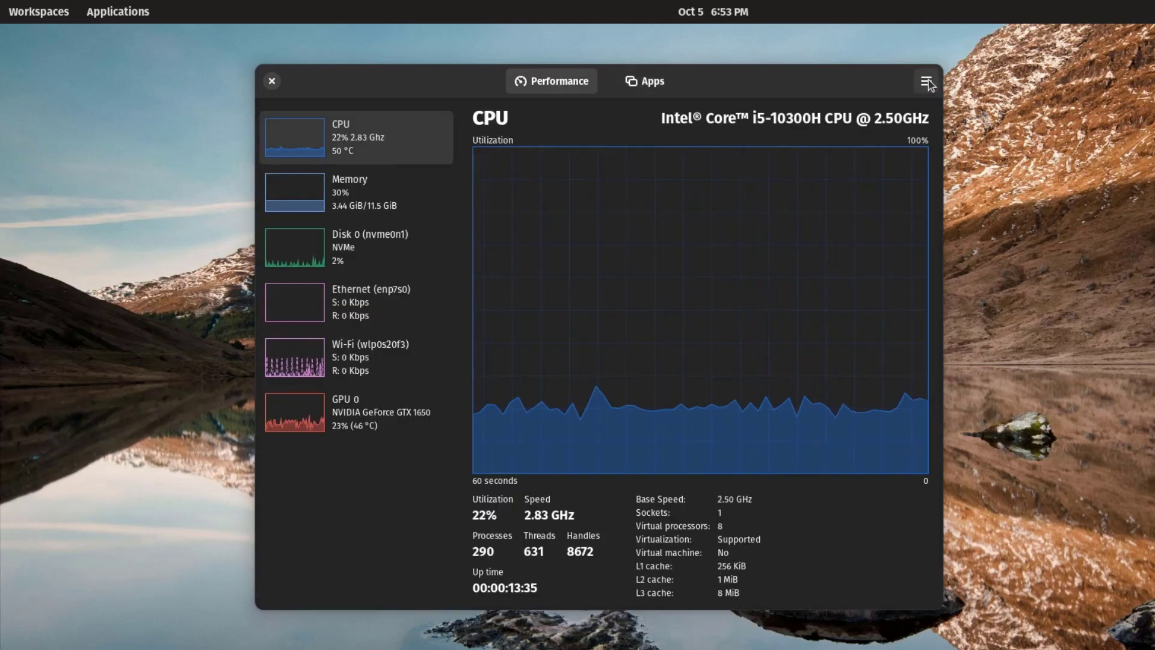
click(926, 80)
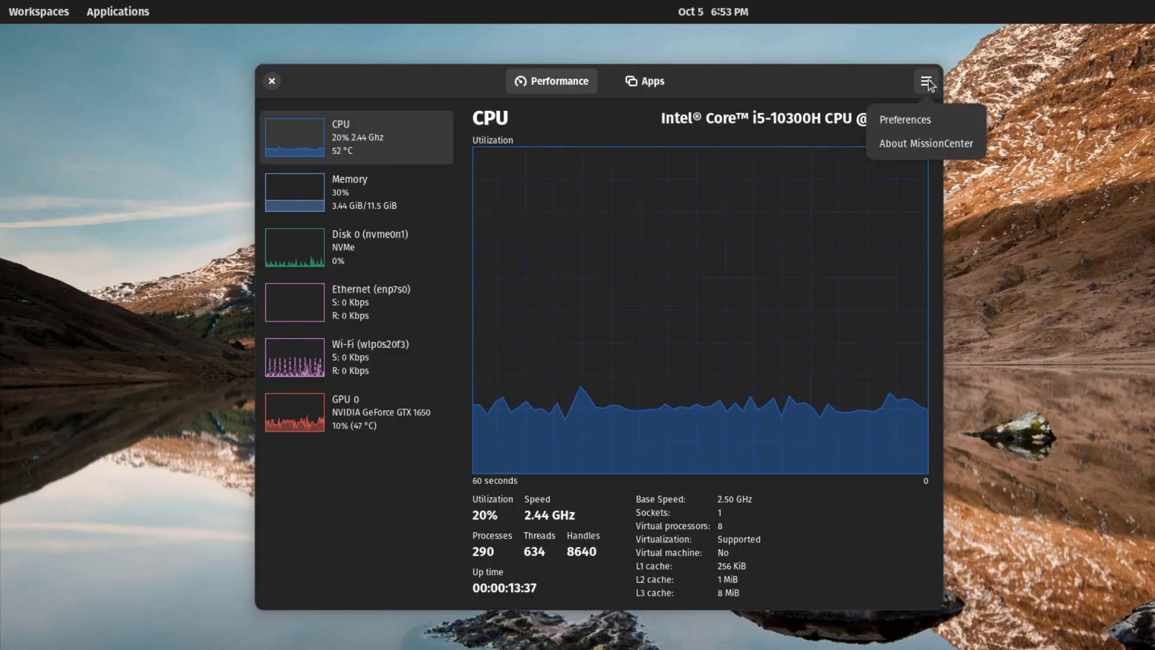
mouse_move(927, 130)
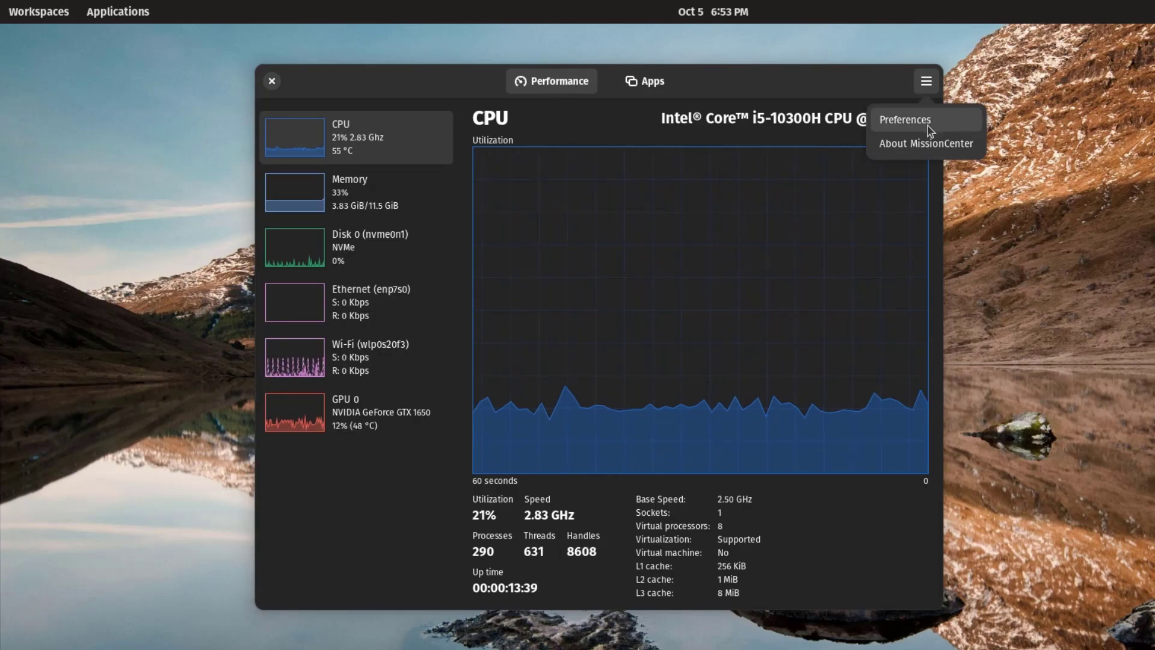
click(904, 119)
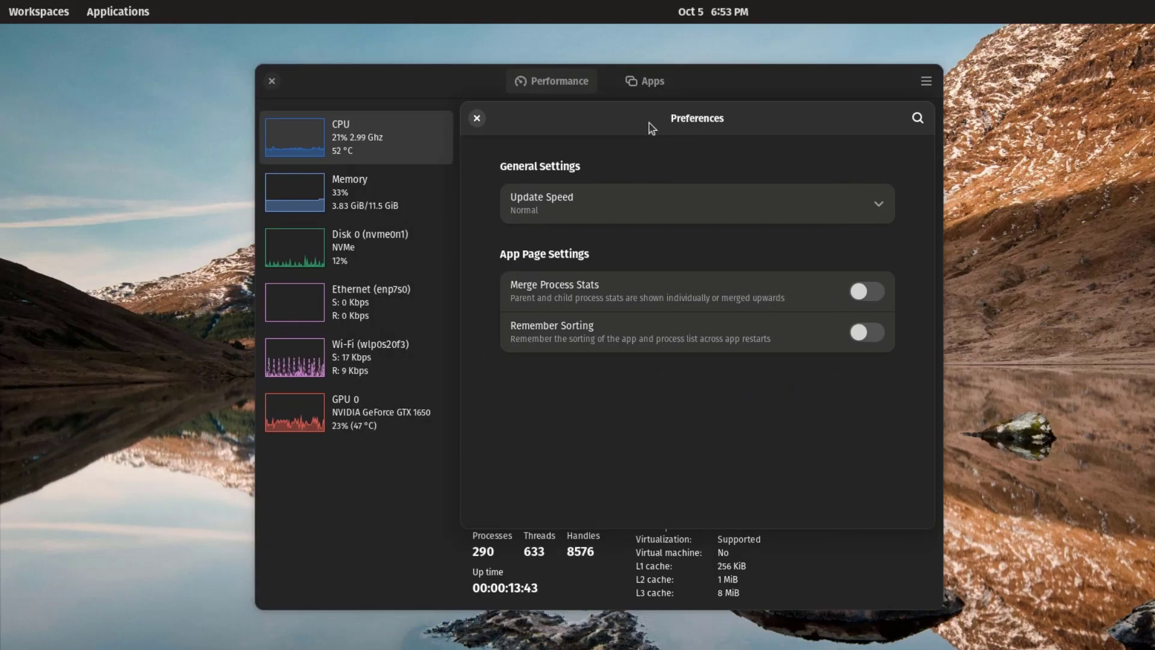
mouse_move(859, 214)
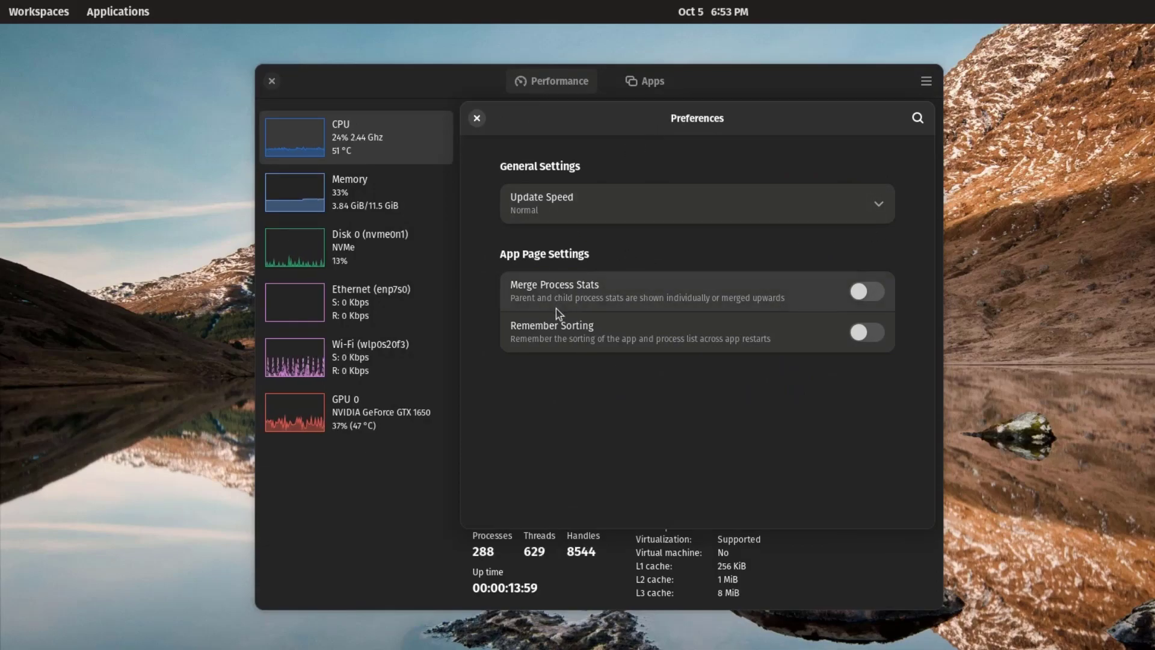
mouse_move(616, 353)
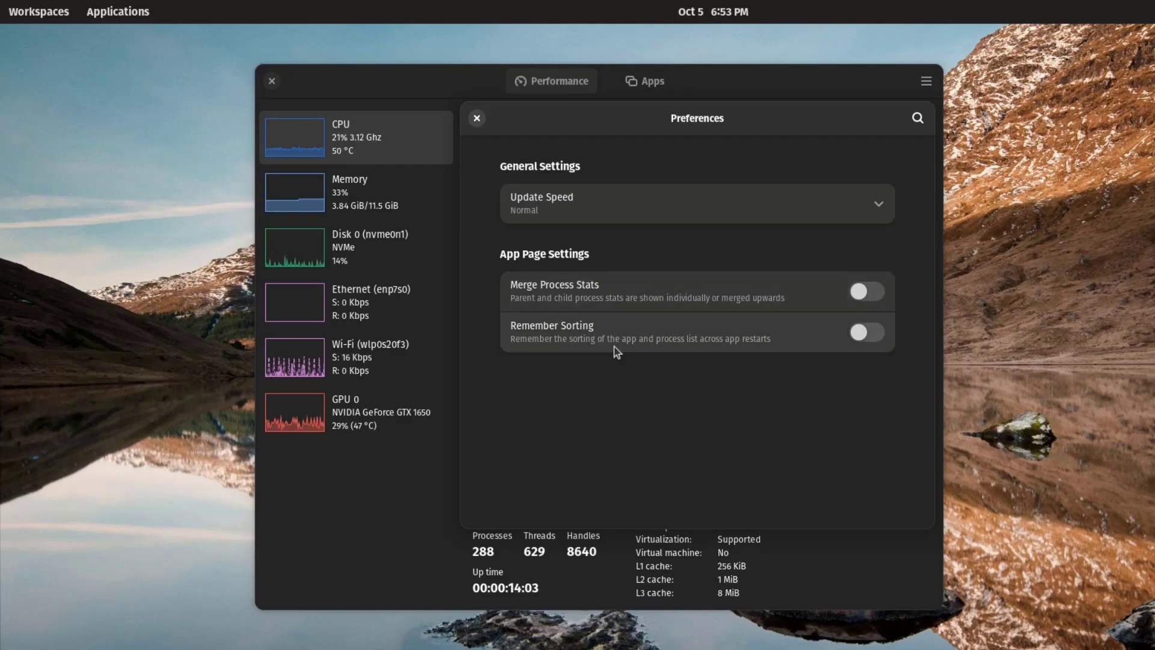
mouse_move(684, 151)
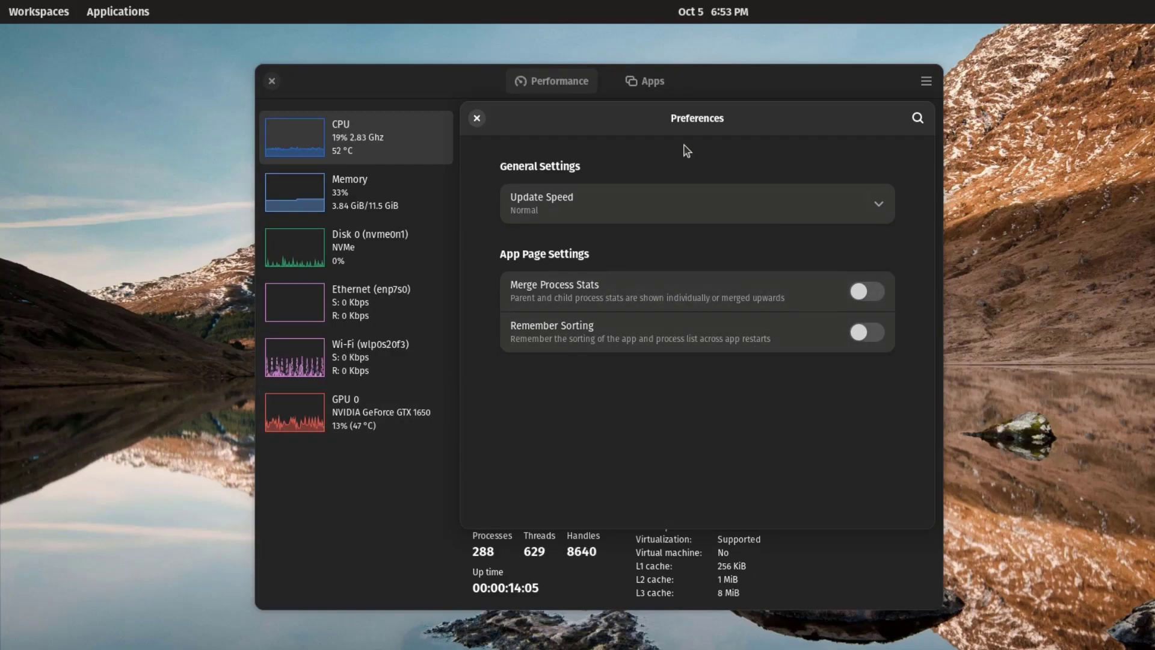
click(477, 118)
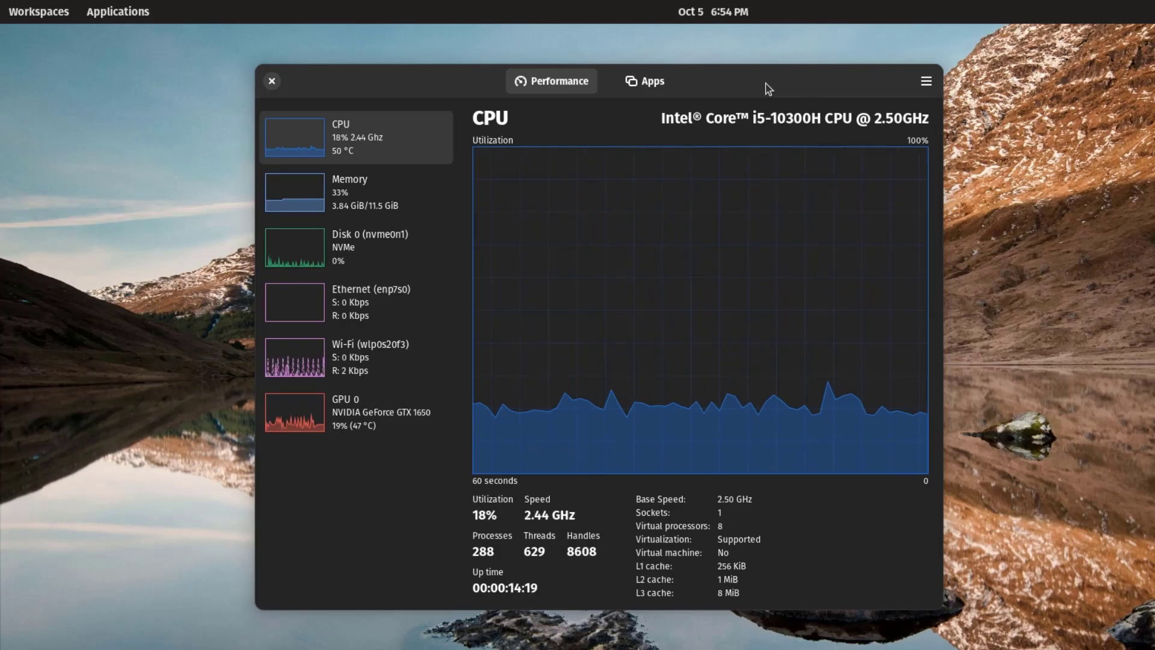